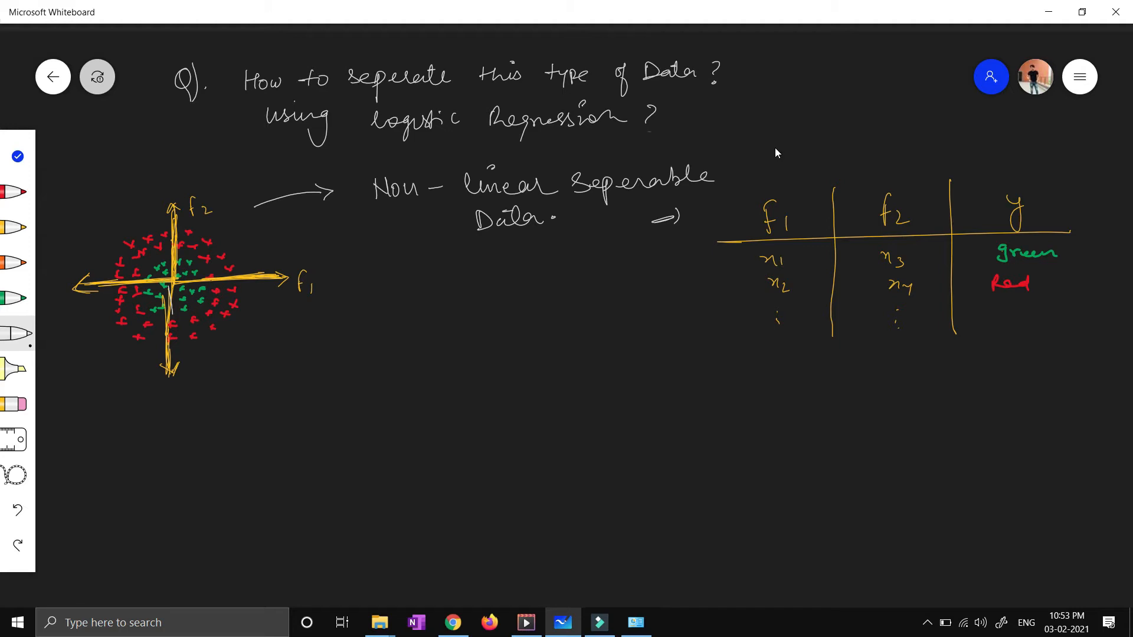
pyautogui.moveTo(525, 108)
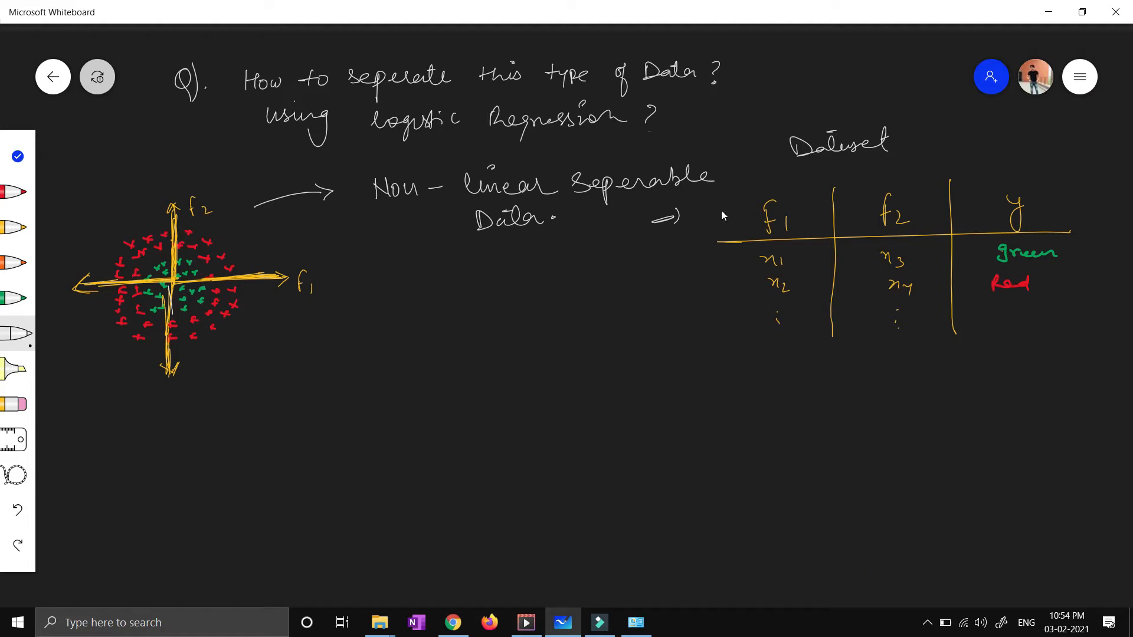
pyautogui.moveTo(265, 243)
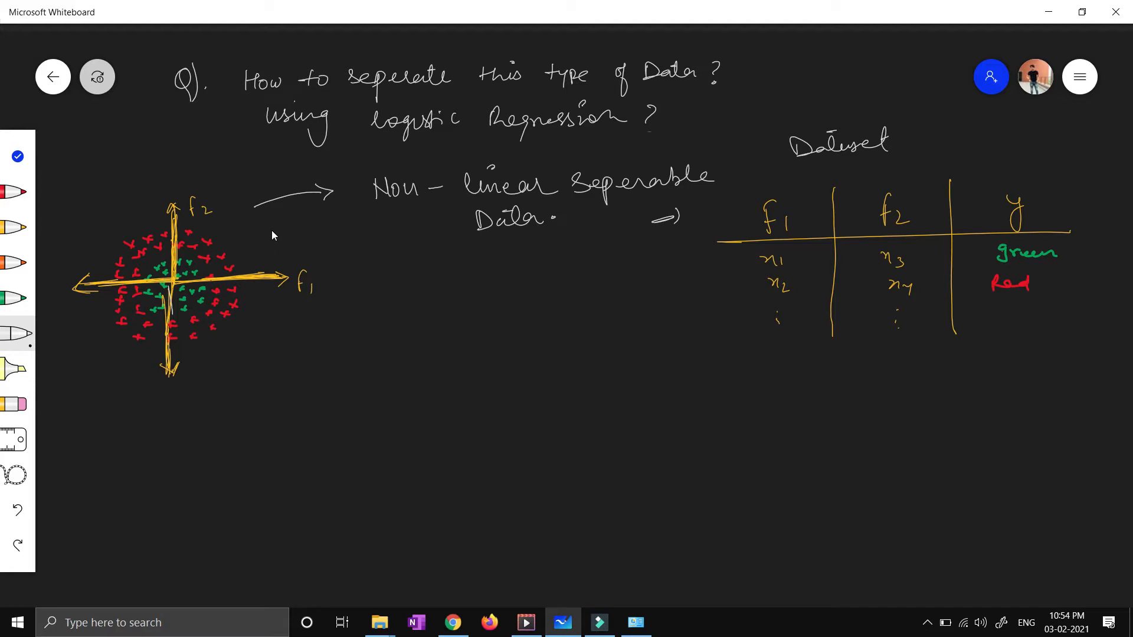
pyautogui.moveTo(275, 228)
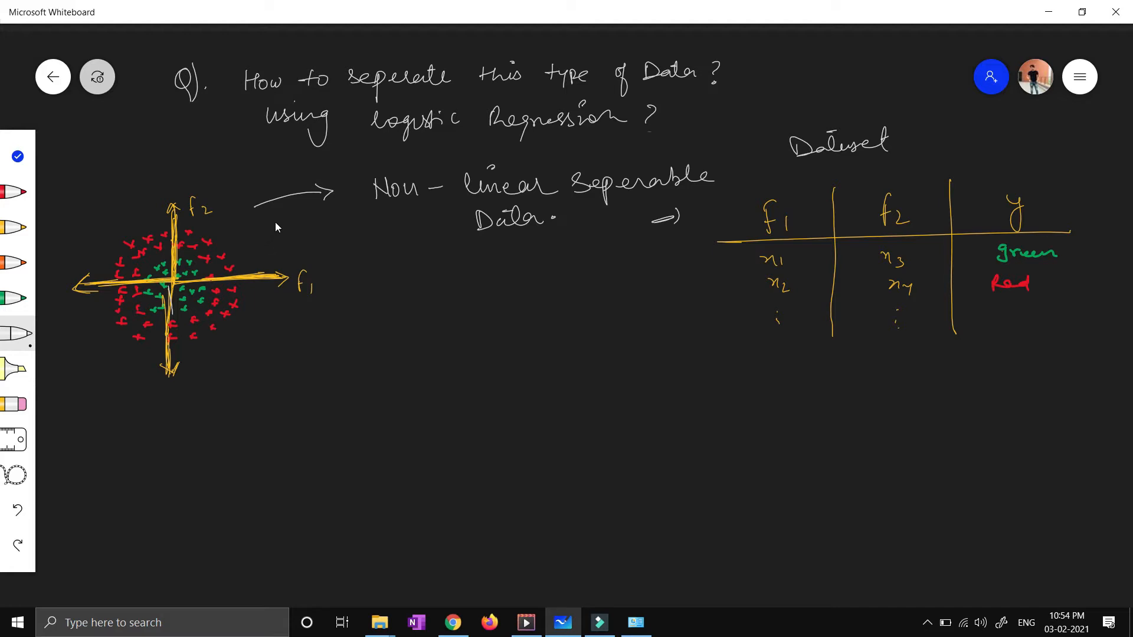
pyautogui.moveTo(206, 264)
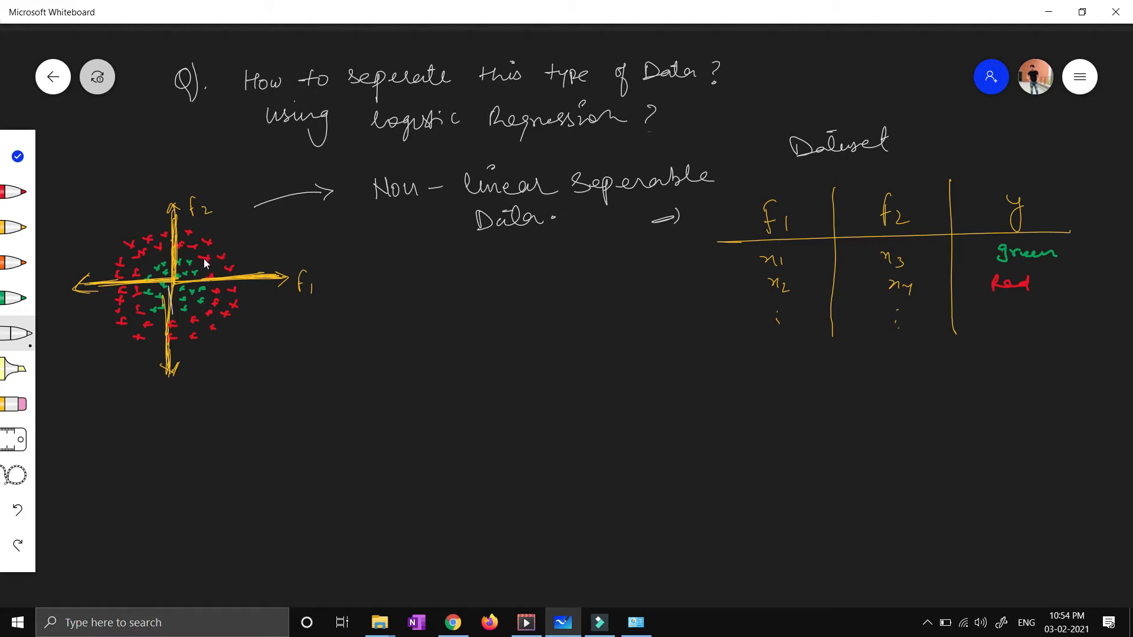
pyautogui.moveTo(214, 262)
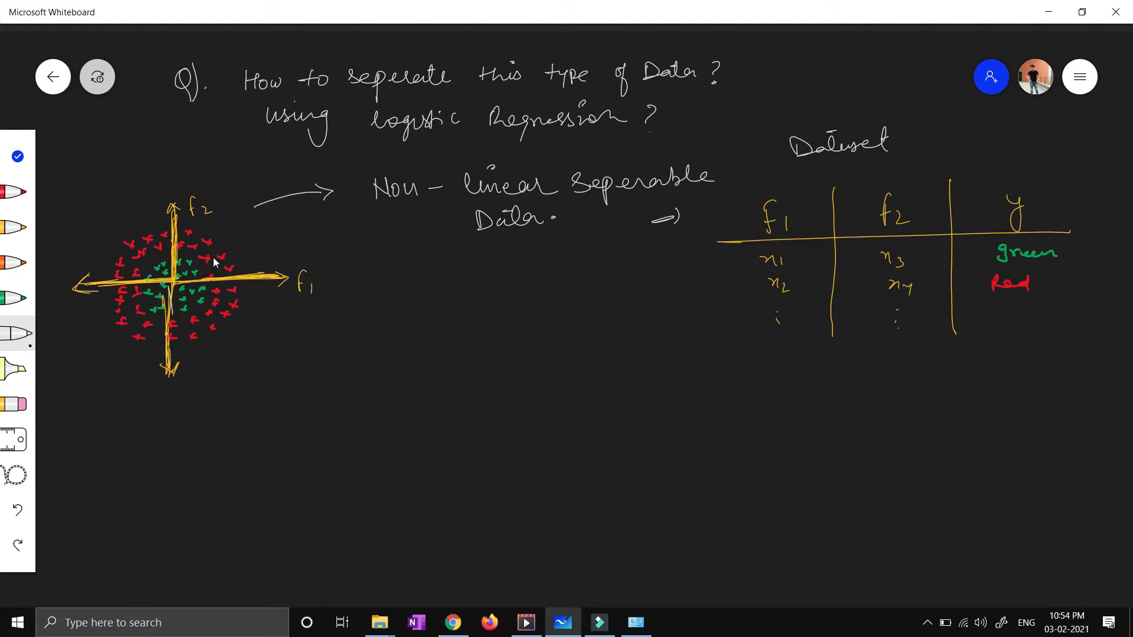
# - Underline 'Regression', then write 'Feature Engineering' and 'Feature Transformation' grouped with a brace under the circled Yes
pyautogui.moveTo(455, 141); pyautogui.dragTo(524, 136)
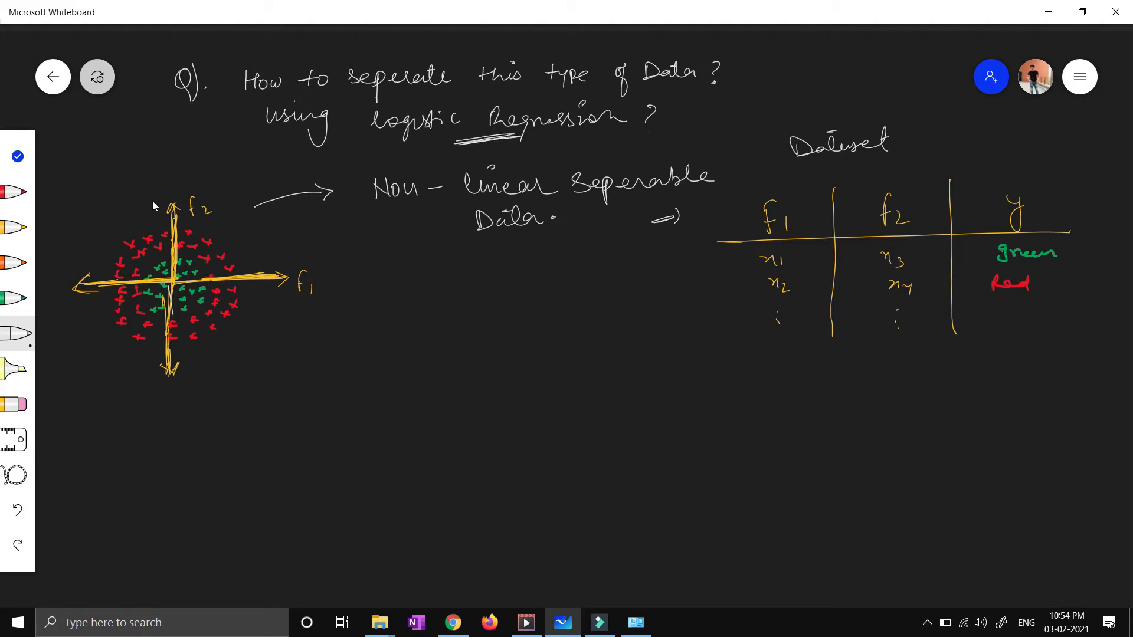
pyautogui.moveTo(18, 228)
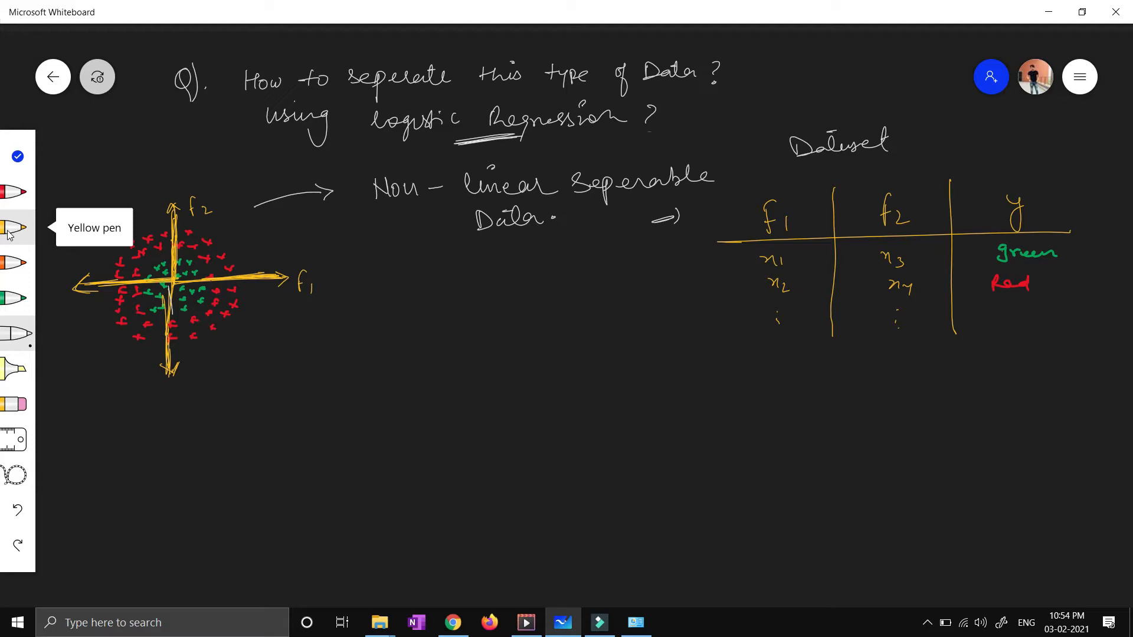
pyautogui.moveTo(422, 267)
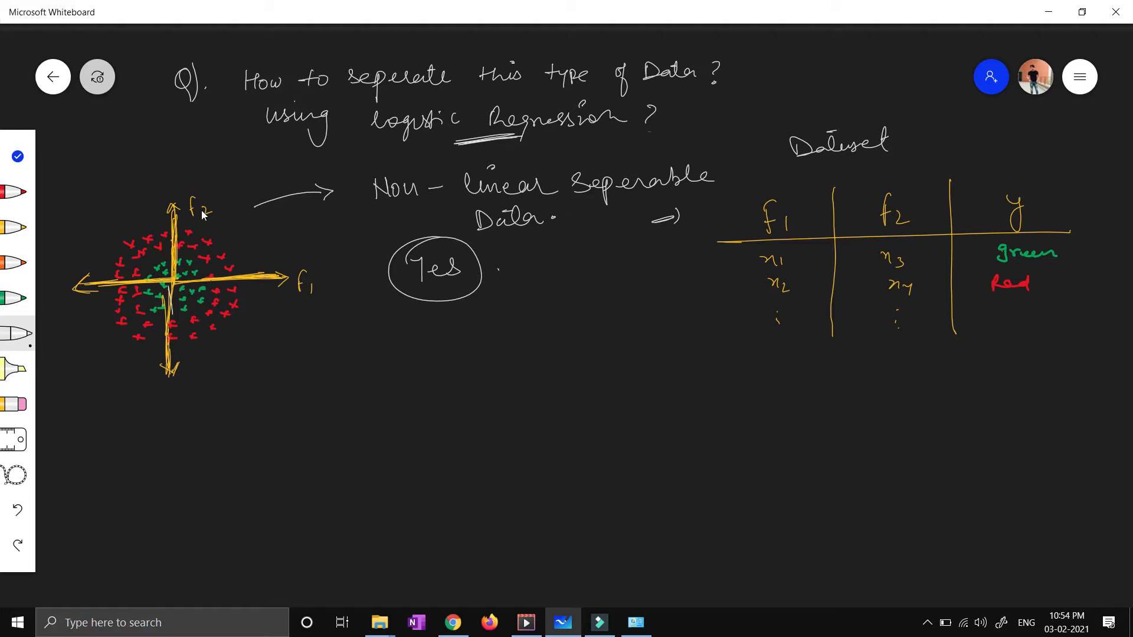
pyautogui.moveTo(127, 234)
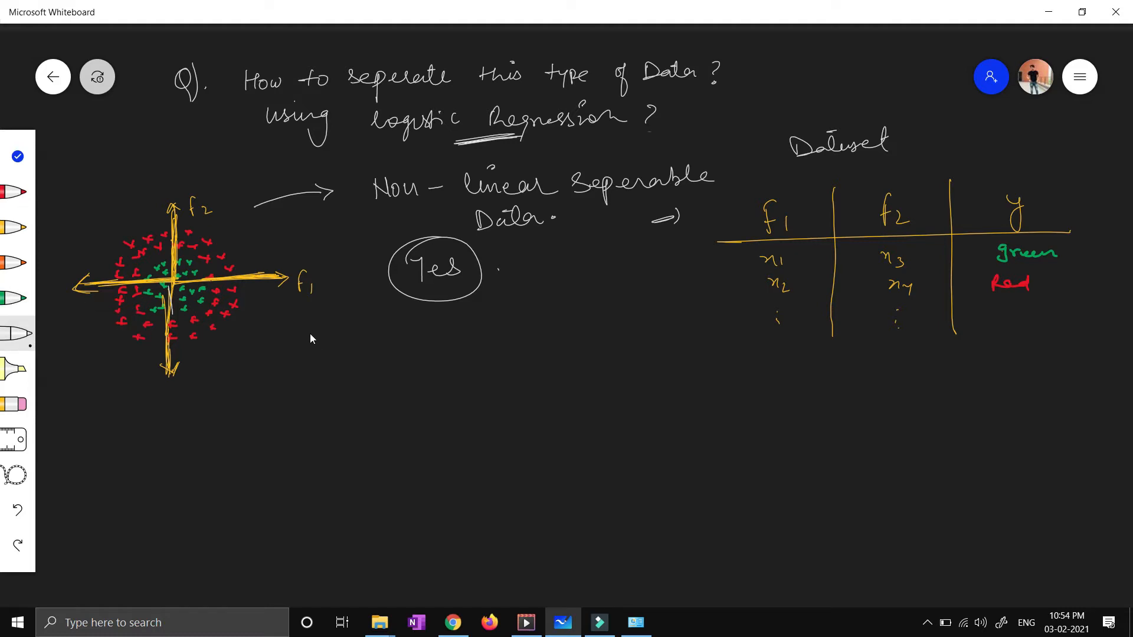
pyautogui.moveTo(387, 318); pyautogui.dragTo(387, 350)
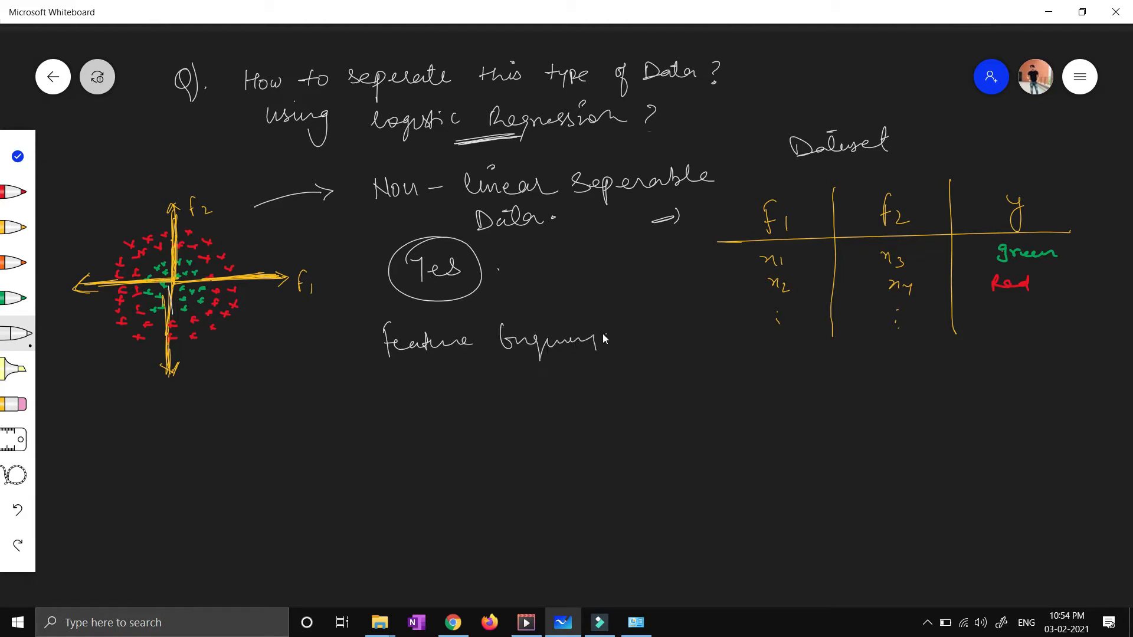
pyautogui.moveTo(387, 390); pyautogui.dragTo(445, 390)
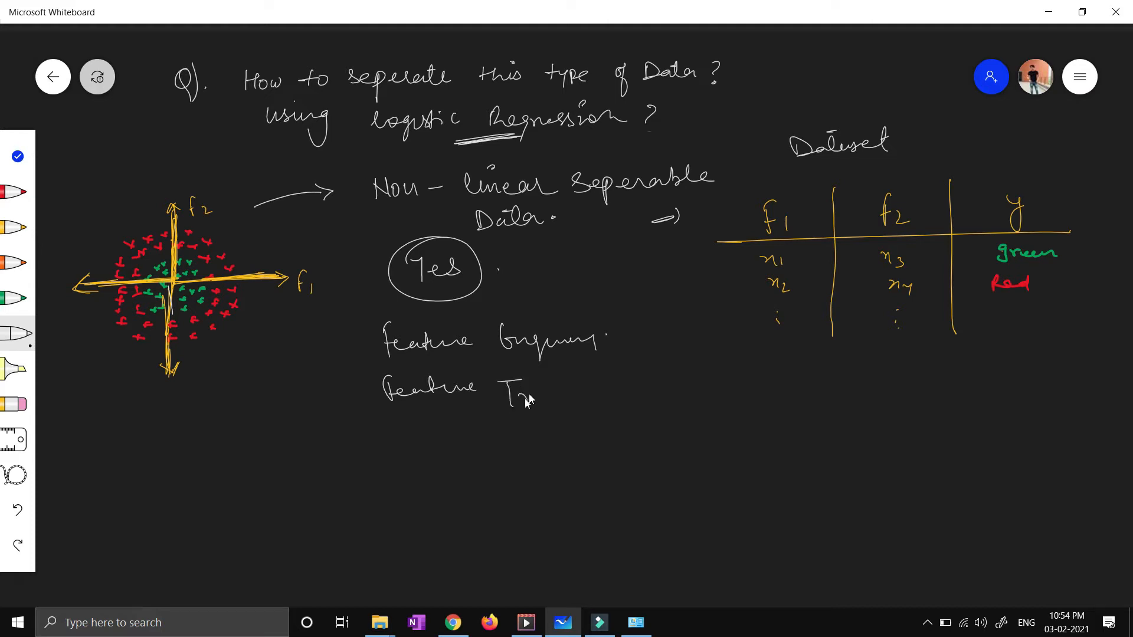
pyautogui.moveTo(513, 391); pyautogui.dragTo(593, 401)
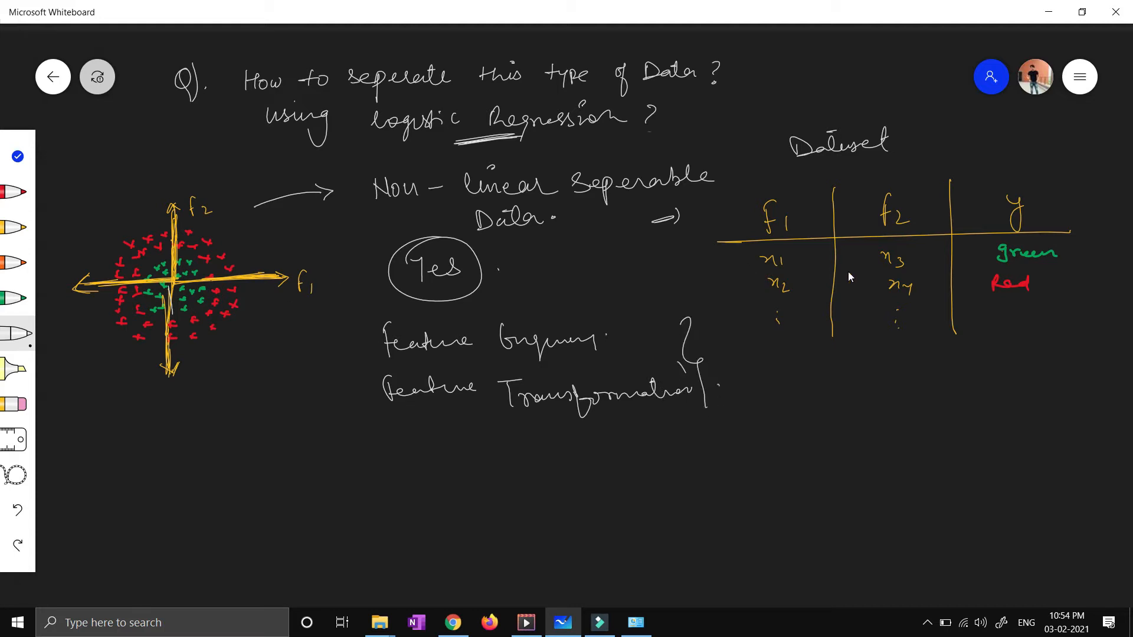
pyautogui.moveTo(556, 417)
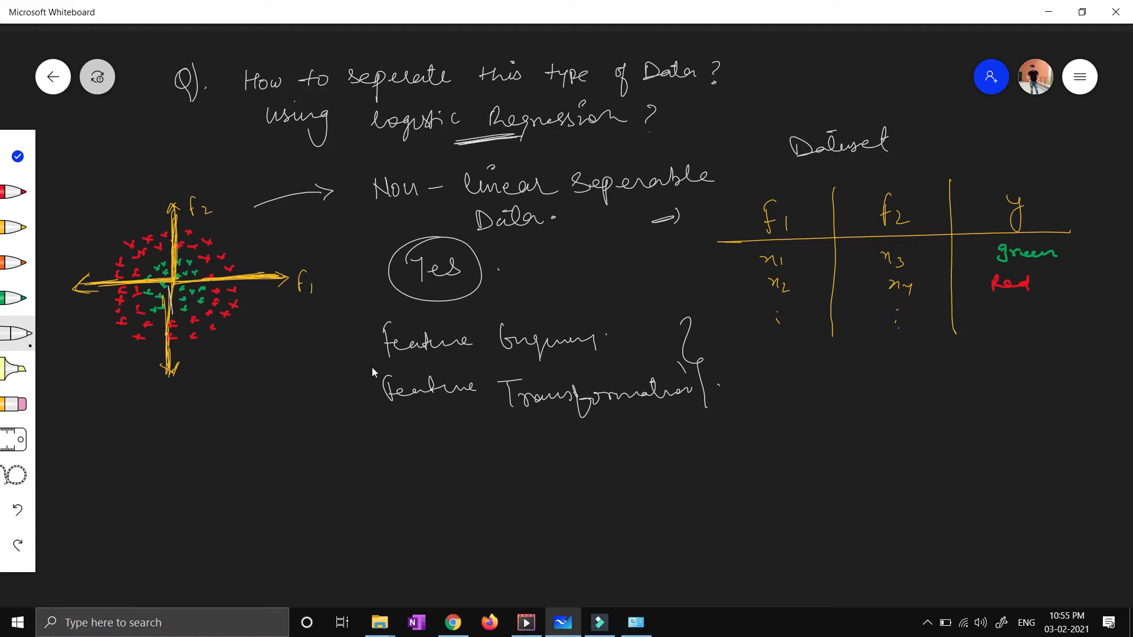
pyautogui.moveTo(123, 280)
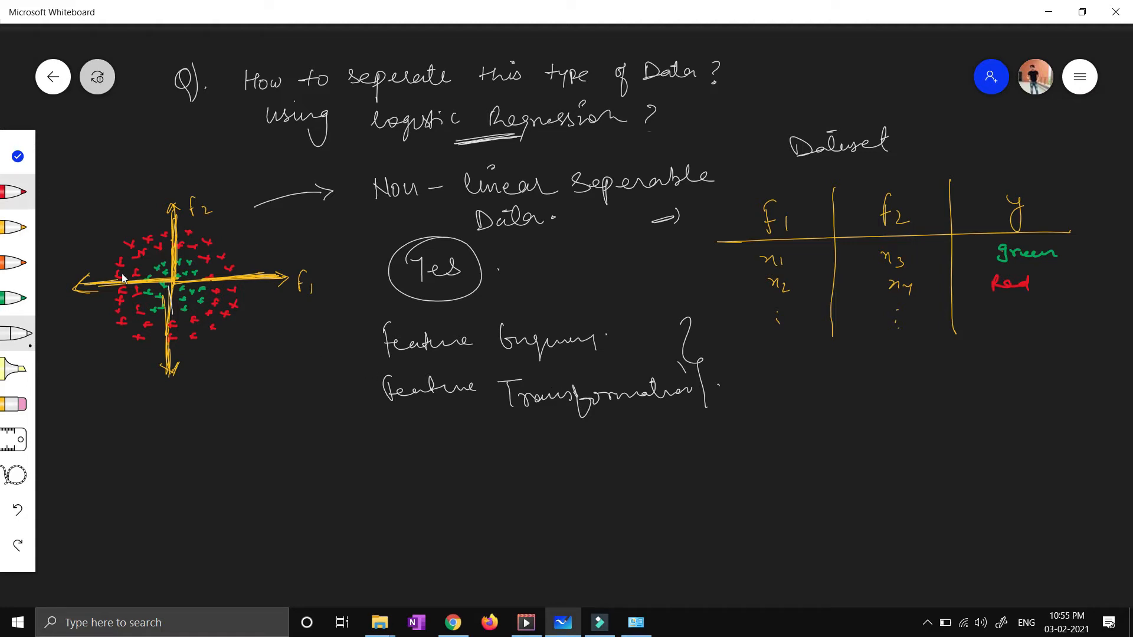
pyautogui.moveTo(301, 444)
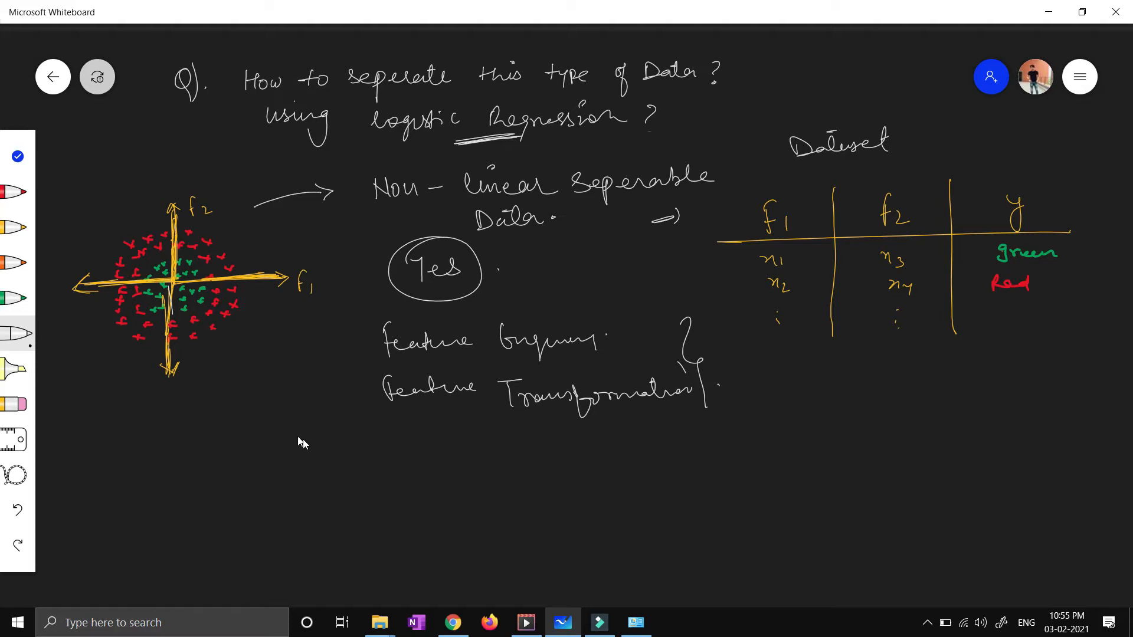
pyautogui.moveTo(121, 445)
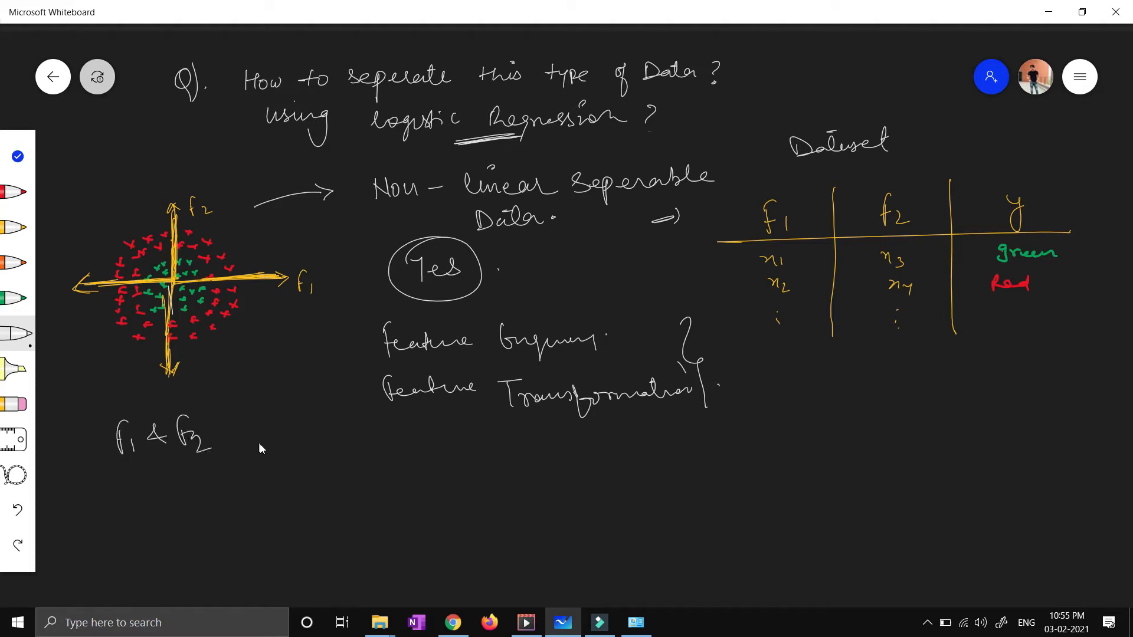
# - Draw an arrow from 'f1 & f2' to new features 'f1', f2'' and curve it up to Feature Transformation
pyautogui.moveTo(256, 439); pyautogui.dragTo(354, 439)
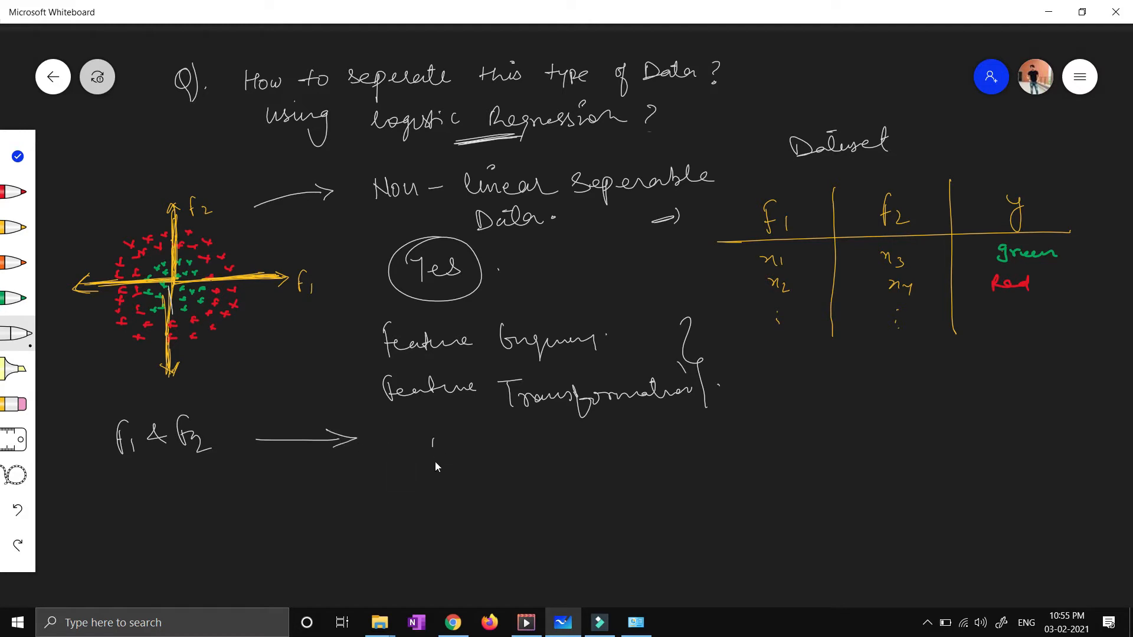
pyautogui.moveTo(429, 426); pyautogui.dragTo(466, 467)
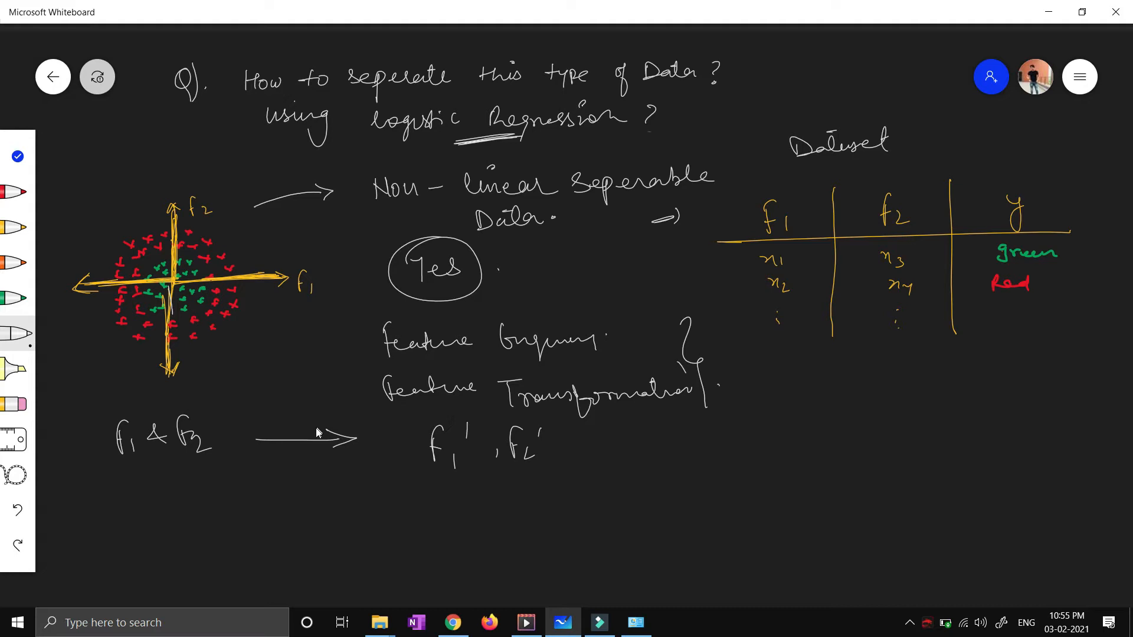
pyautogui.moveTo(320, 471)
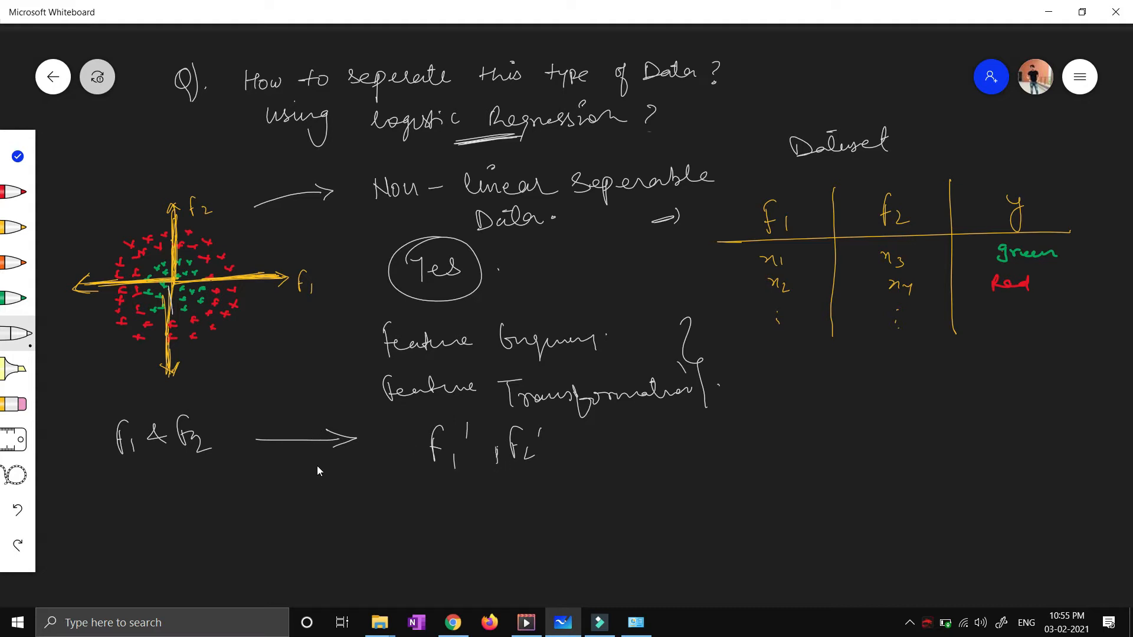
pyautogui.moveTo(249, 418)
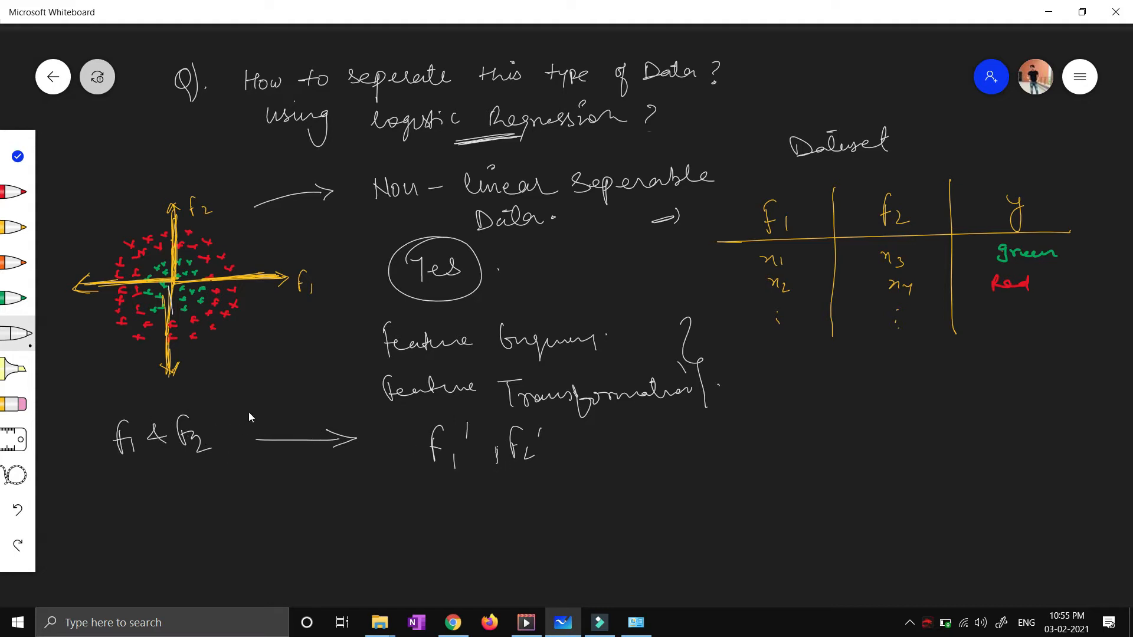
pyautogui.moveTo(246, 405); pyautogui.dragTo(382, 401)
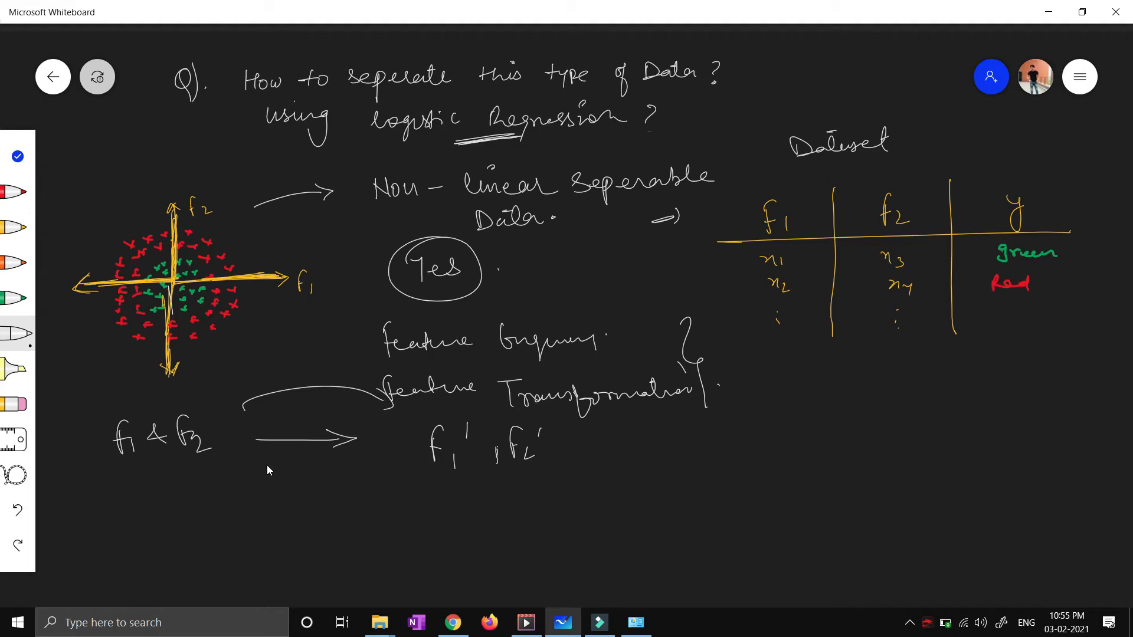
pyautogui.moveTo(279, 471)
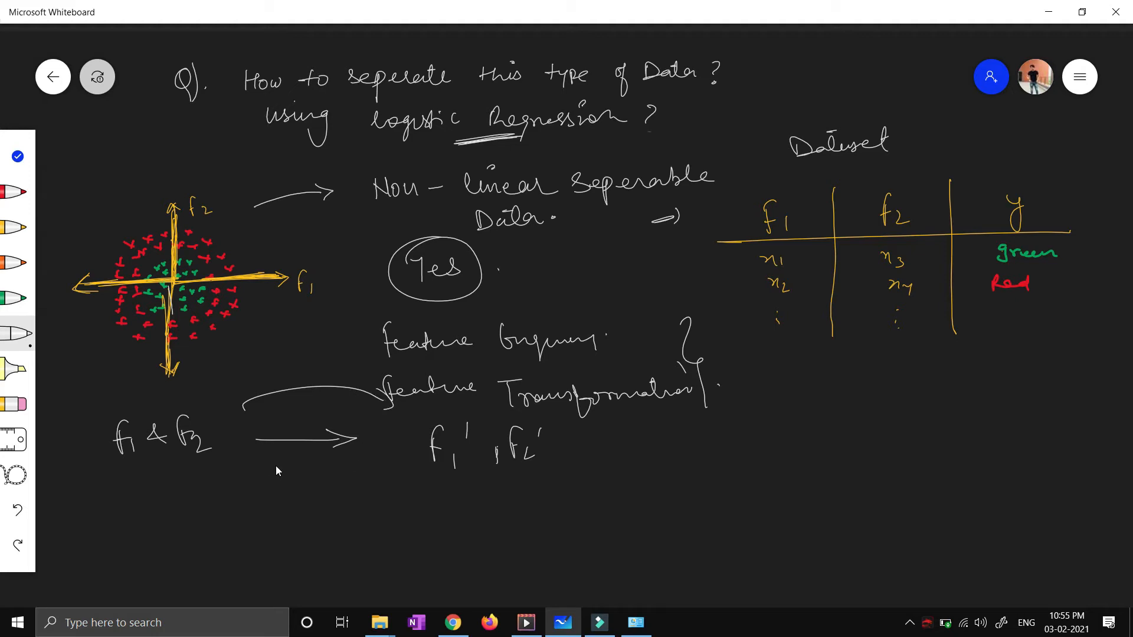
pyautogui.moveTo(290, 465)
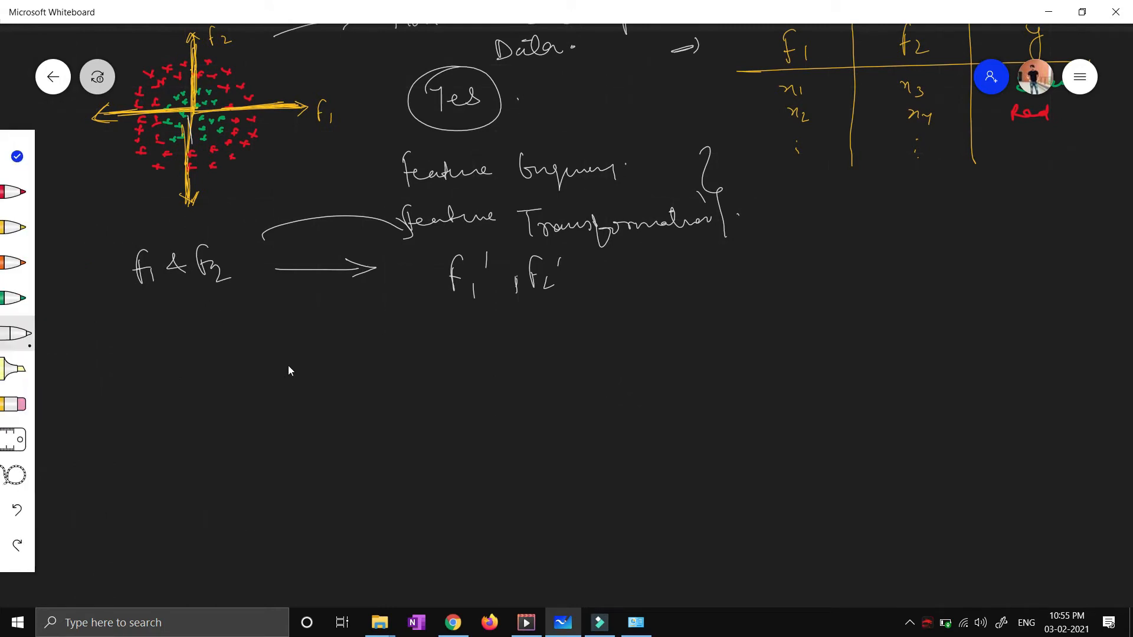
# - Write the squared-feature equations f1' = f1², f2' = f2², and mark the table rows with a brace and dashes
pyautogui.moveTo(289, 350); pyautogui.dragTo(297, 379)
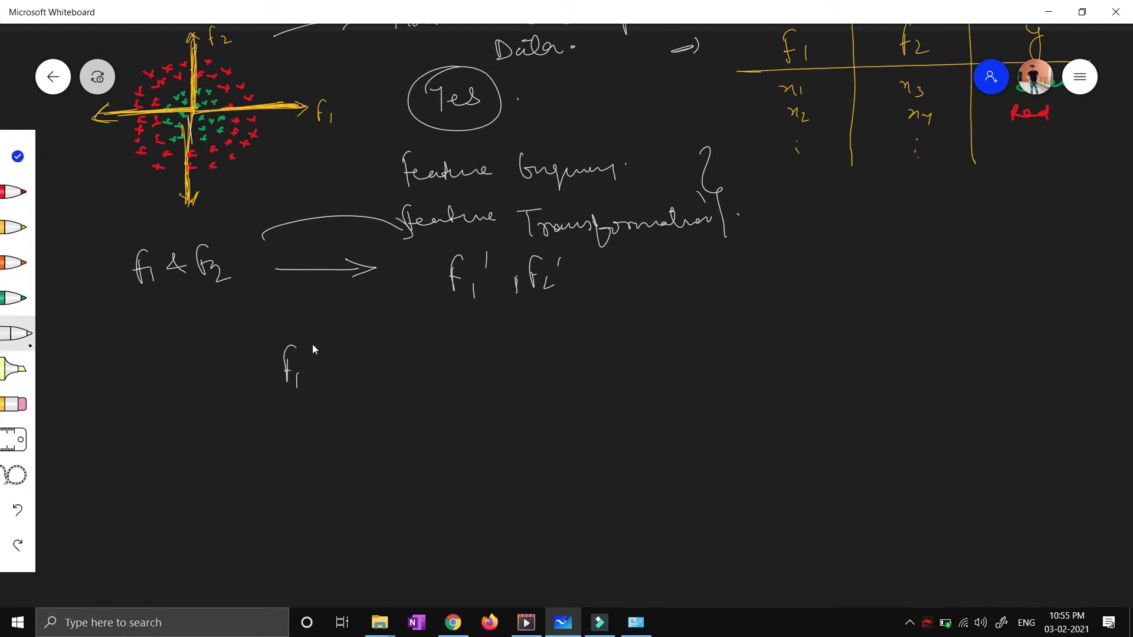
pyautogui.moveTo(340, 361); pyautogui.dragTo(426, 375)
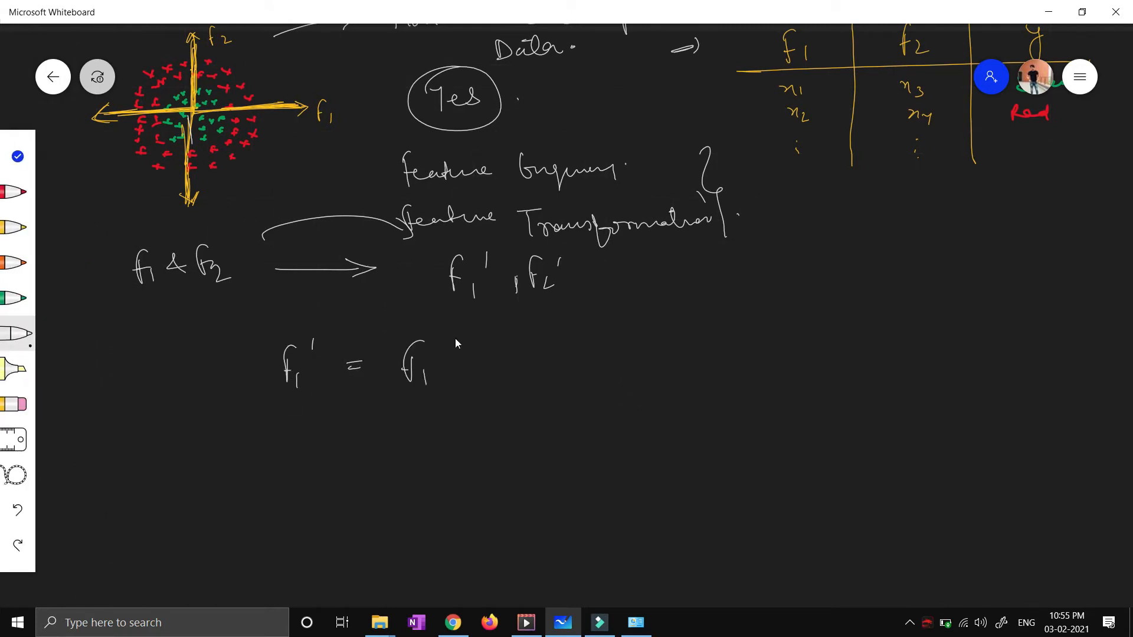
pyautogui.moveTo(452, 344); pyautogui.dragTo(304, 434)
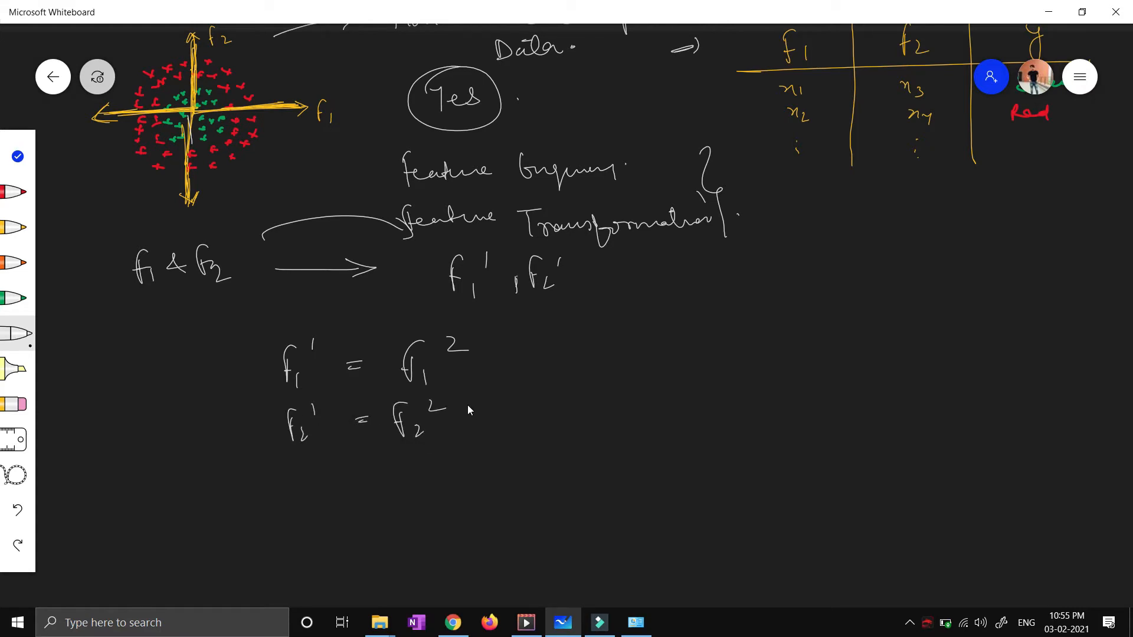
pyautogui.moveTo(282, 311)
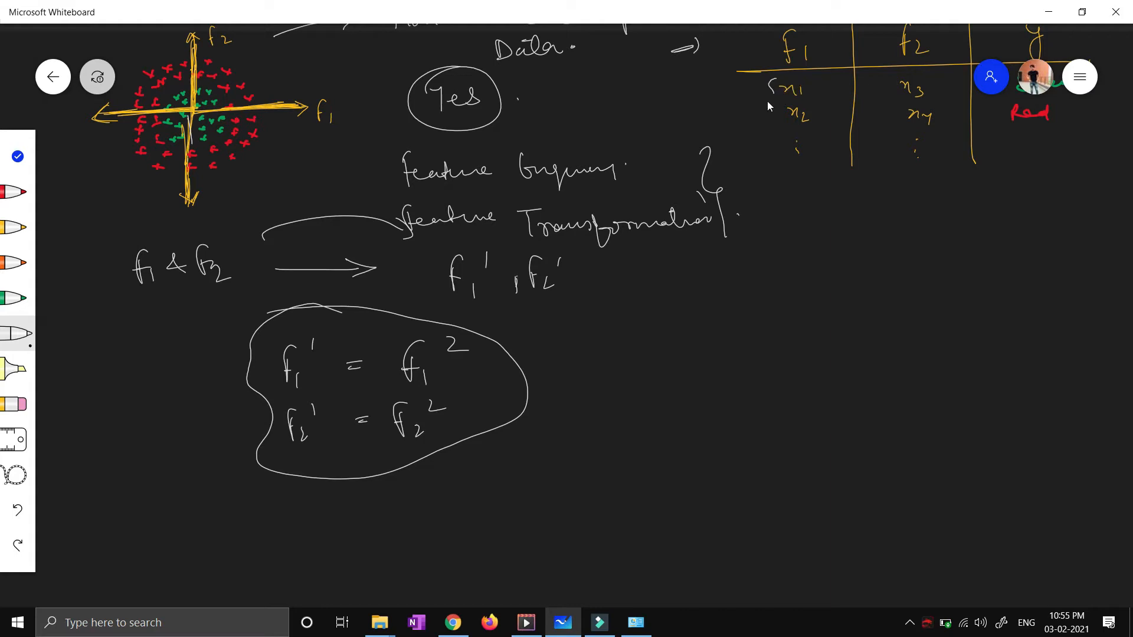
pyautogui.moveTo(770, 91); pyautogui.dragTo(779, 163)
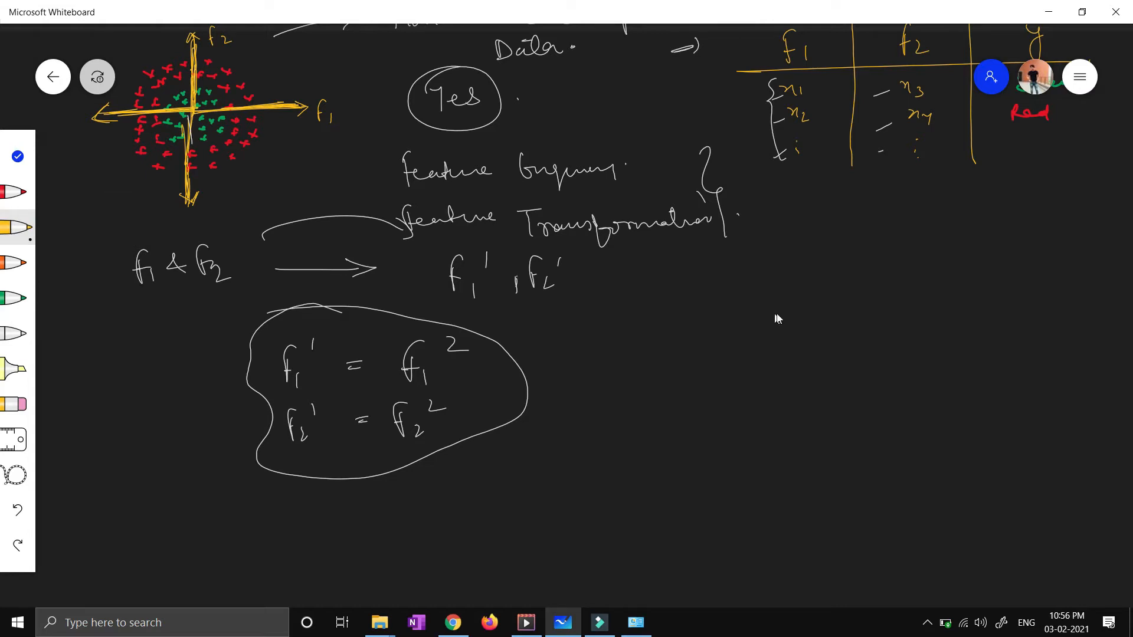
# - Draw new f1'–f2' axes and plot green x marks clustered near their origin
pyautogui.moveTo(784, 297); pyautogui.dragTo(790, 484)
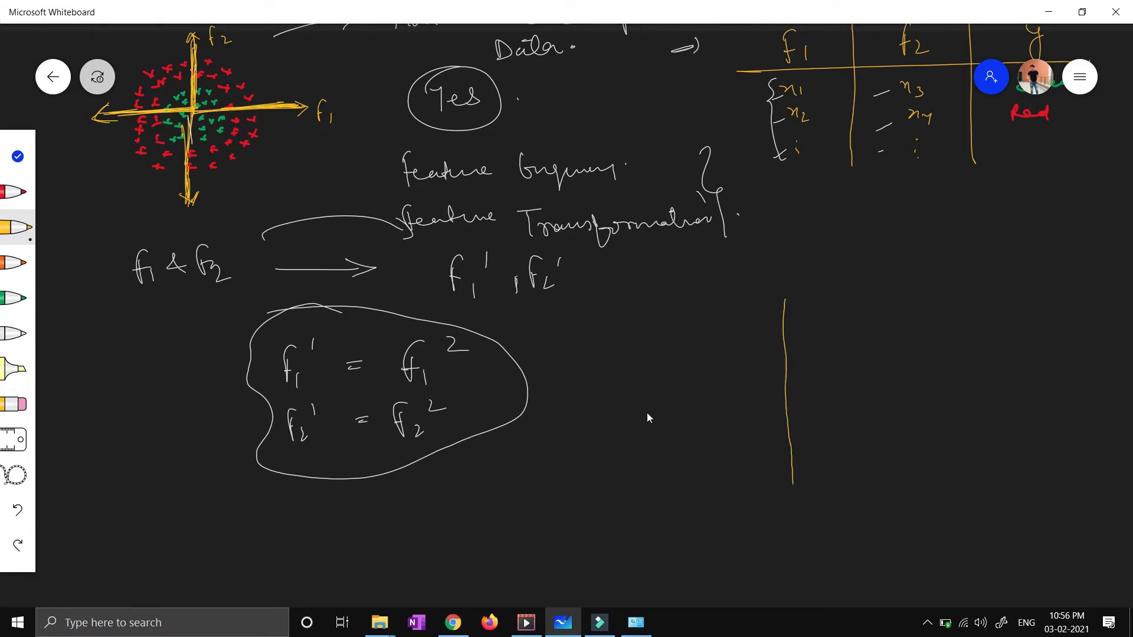
pyautogui.moveTo(663, 410); pyautogui.dragTo(940, 388)
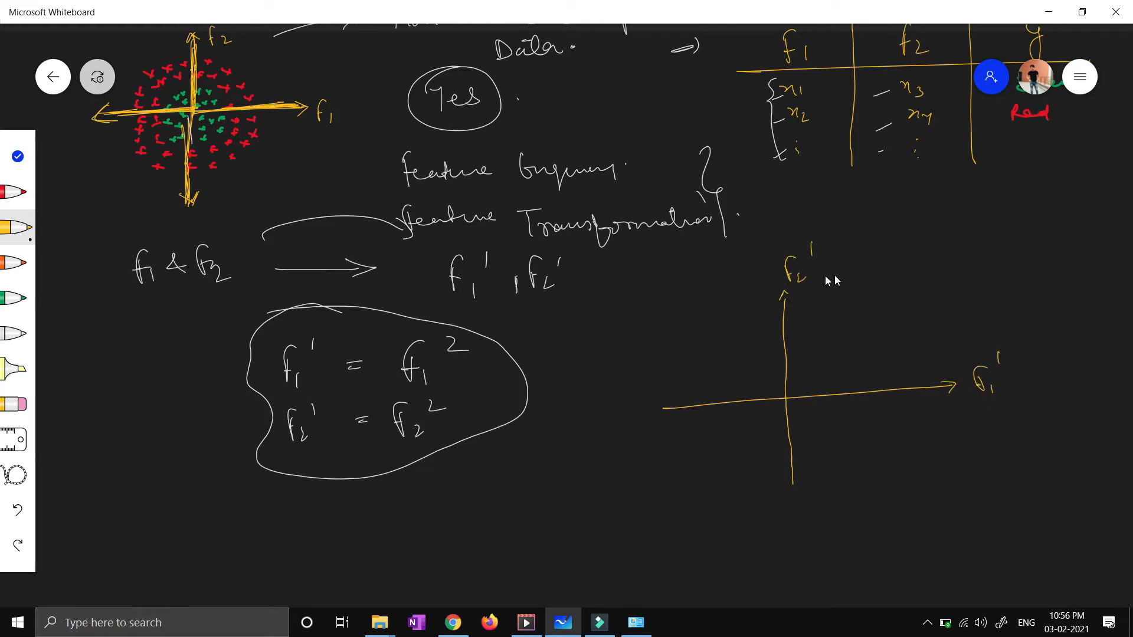
pyautogui.moveTo(65, 259)
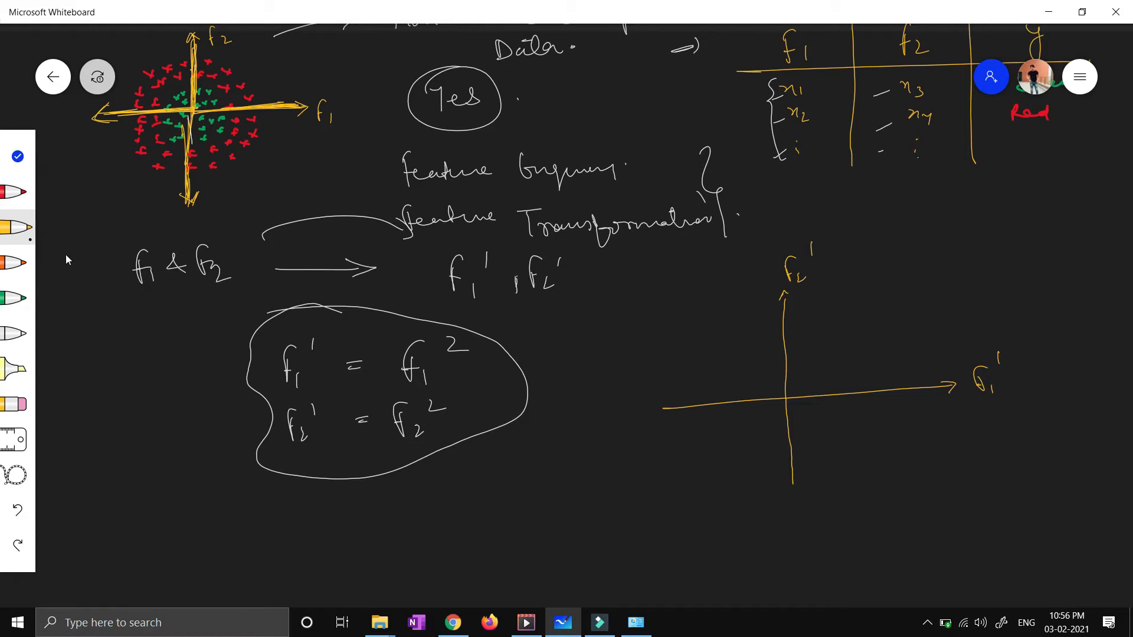
pyautogui.click(16, 298)
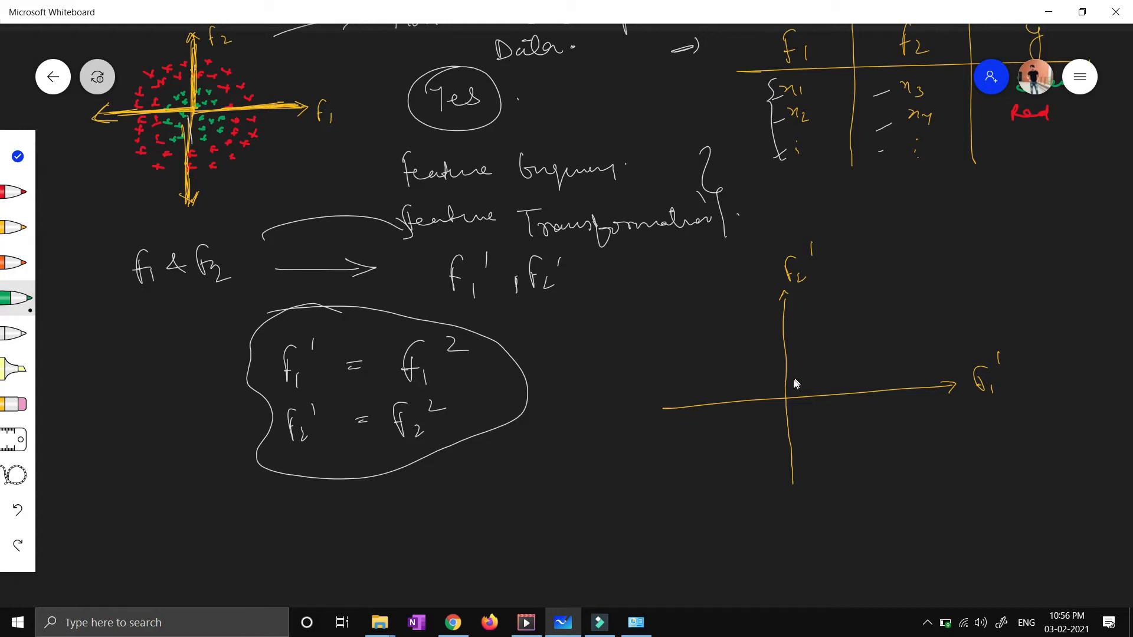
pyautogui.moveTo(803, 347); pyautogui.dragTo(817, 379)
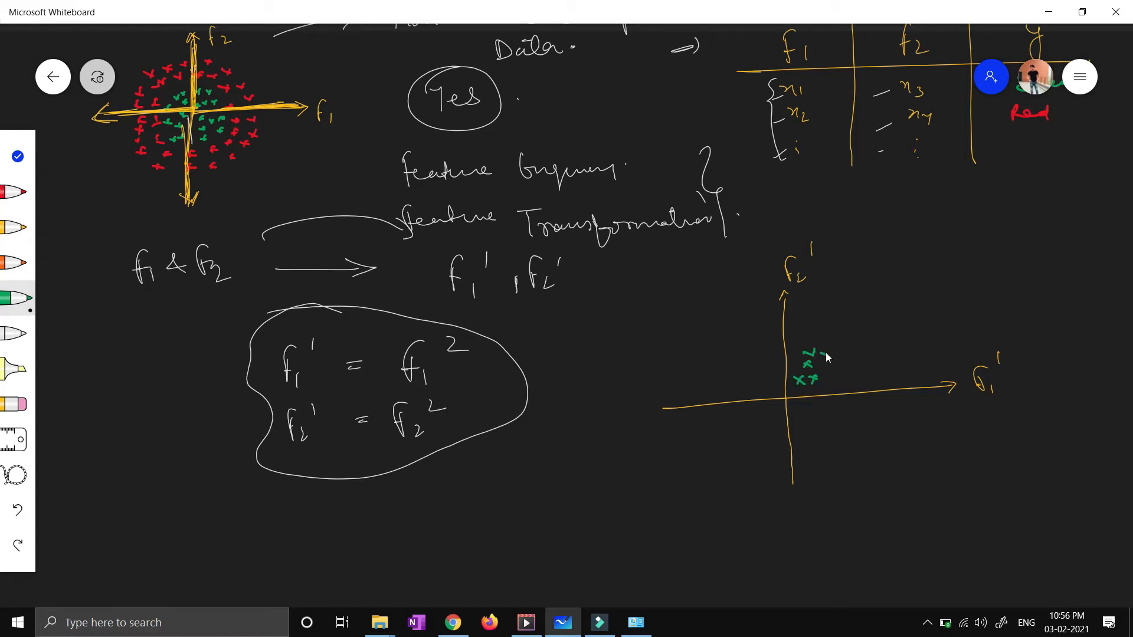
pyautogui.moveTo(810, 344); pyautogui.dragTo(831, 379)
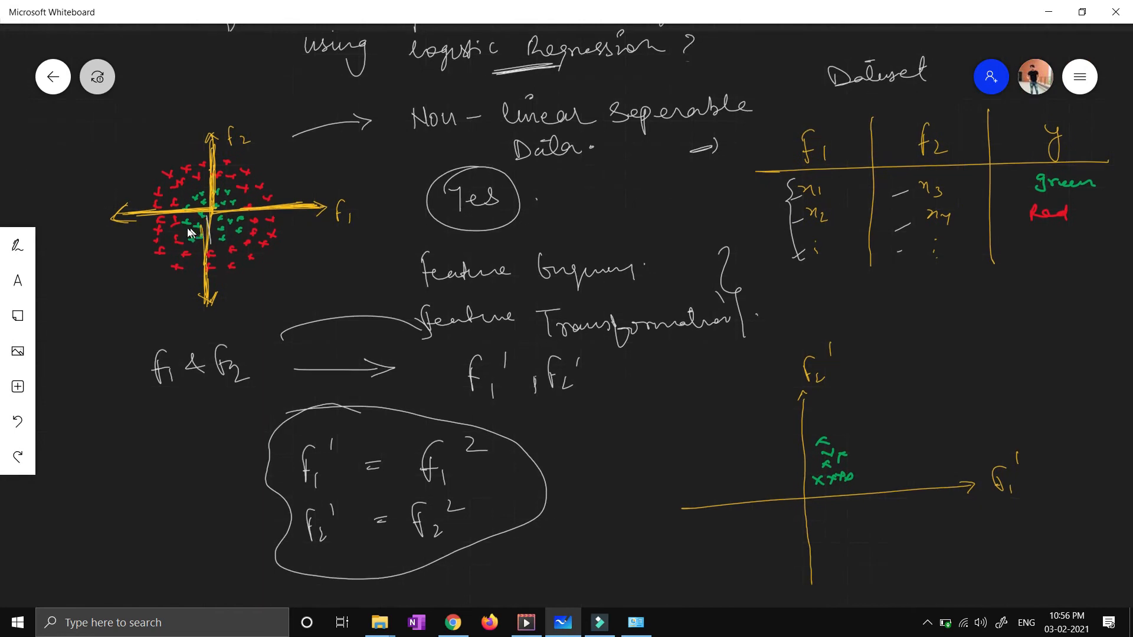
# - In red, circle a point in the original plot and plot red x marks beyond the green cluster
pyautogui.click(17, 245)
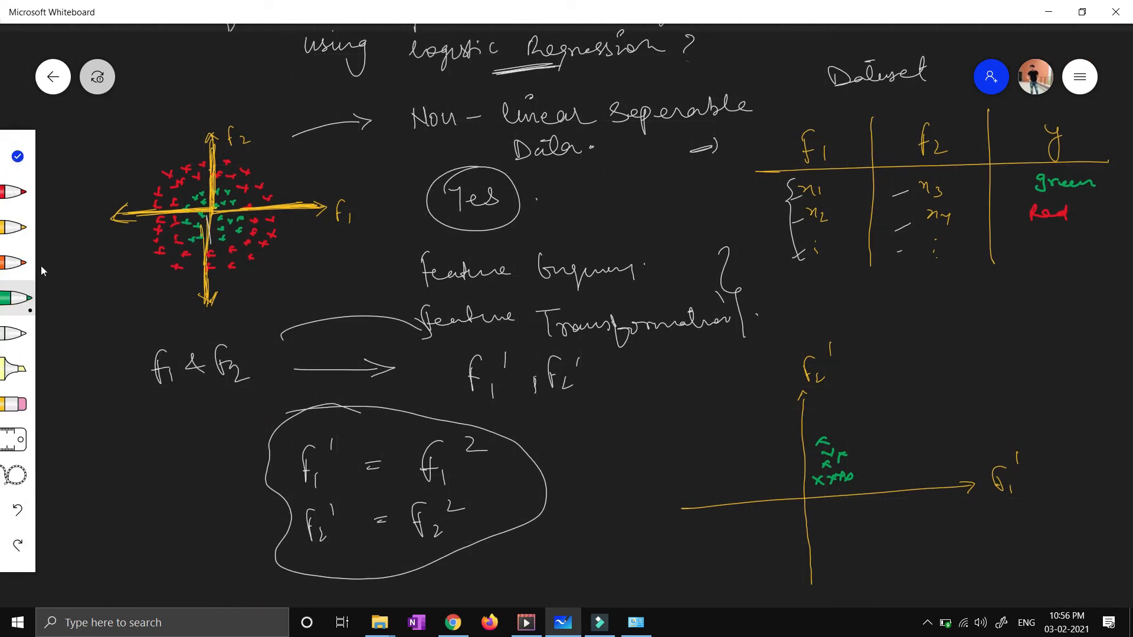
pyautogui.click(15, 262)
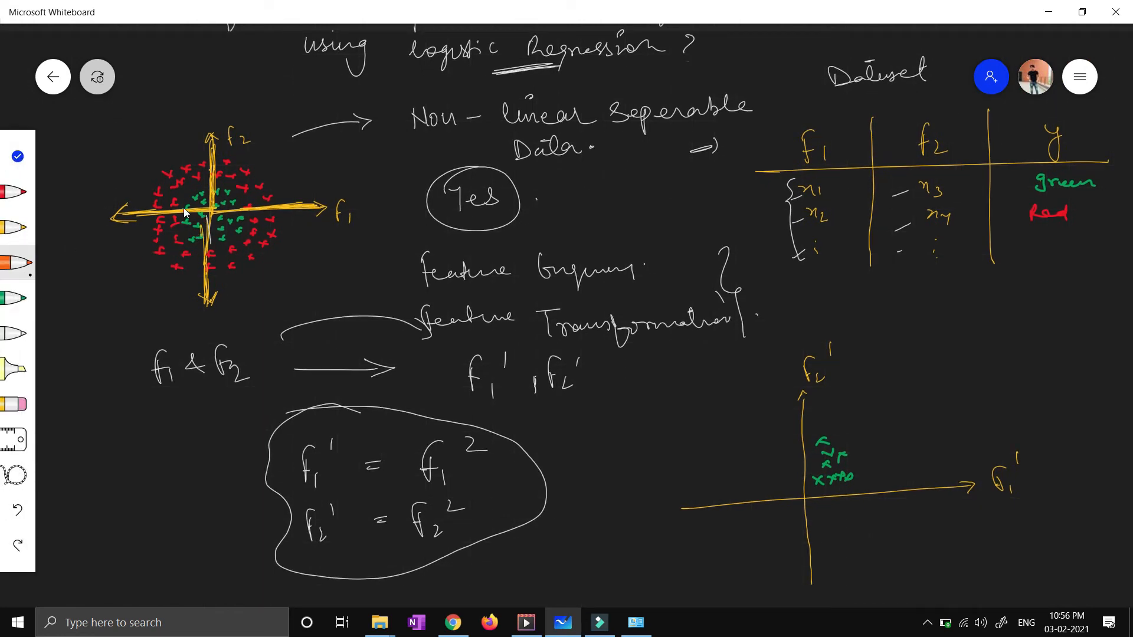
pyautogui.moveTo(173, 221); pyautogui.dragTo(201, 228)
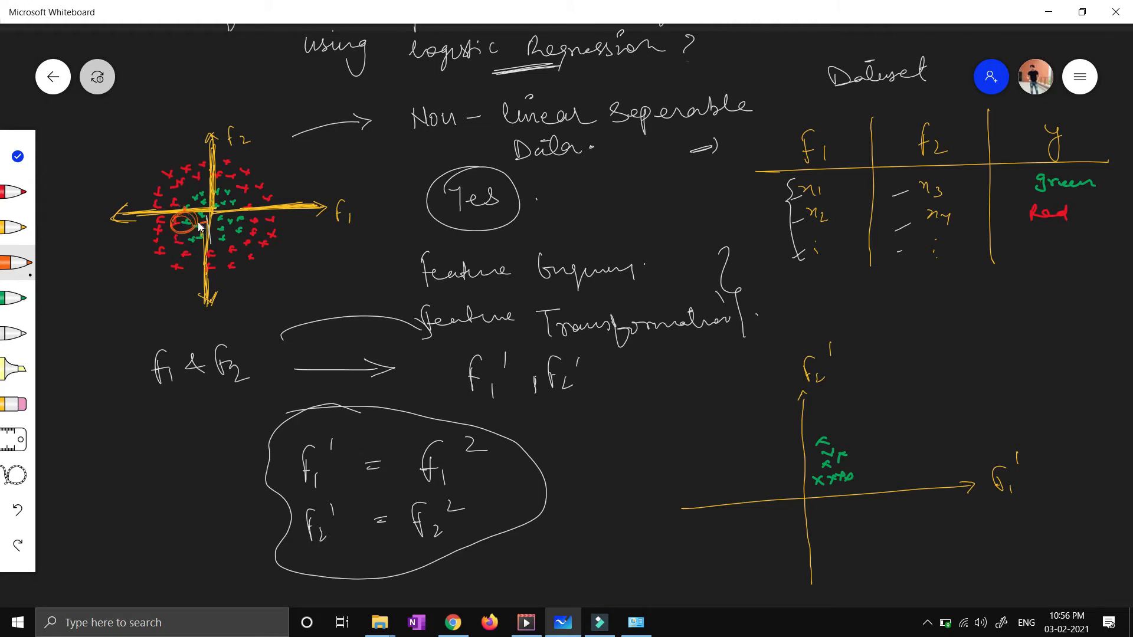
pyautogui.moveTo(795, 435)
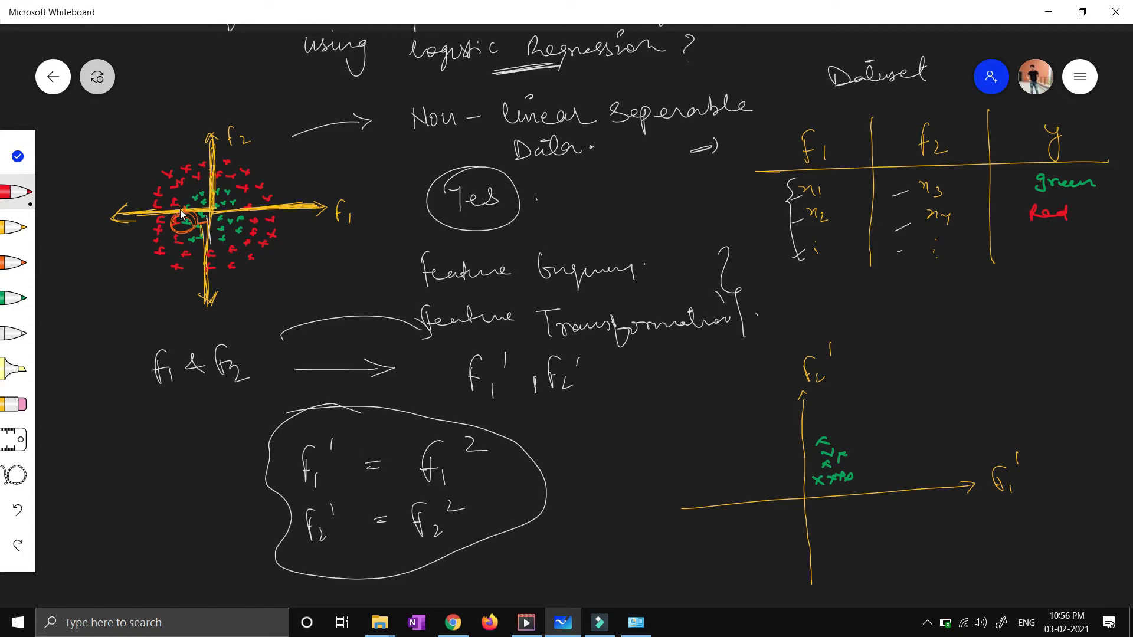
pyautogui.moveTo(532, 473)
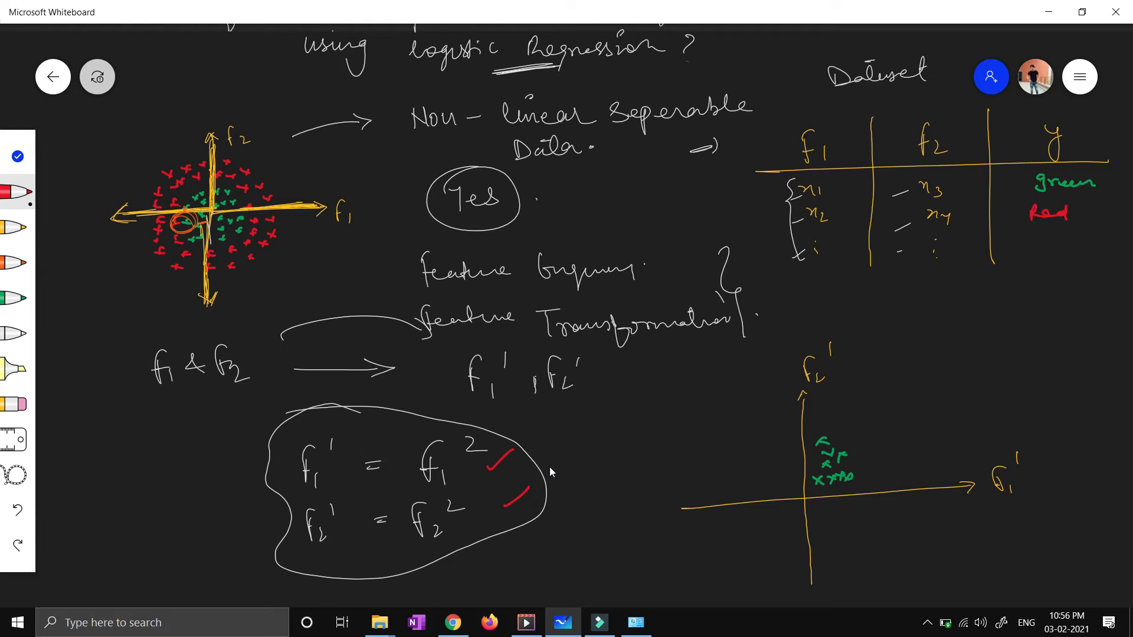
pyautogui.moveTo(567, 463)
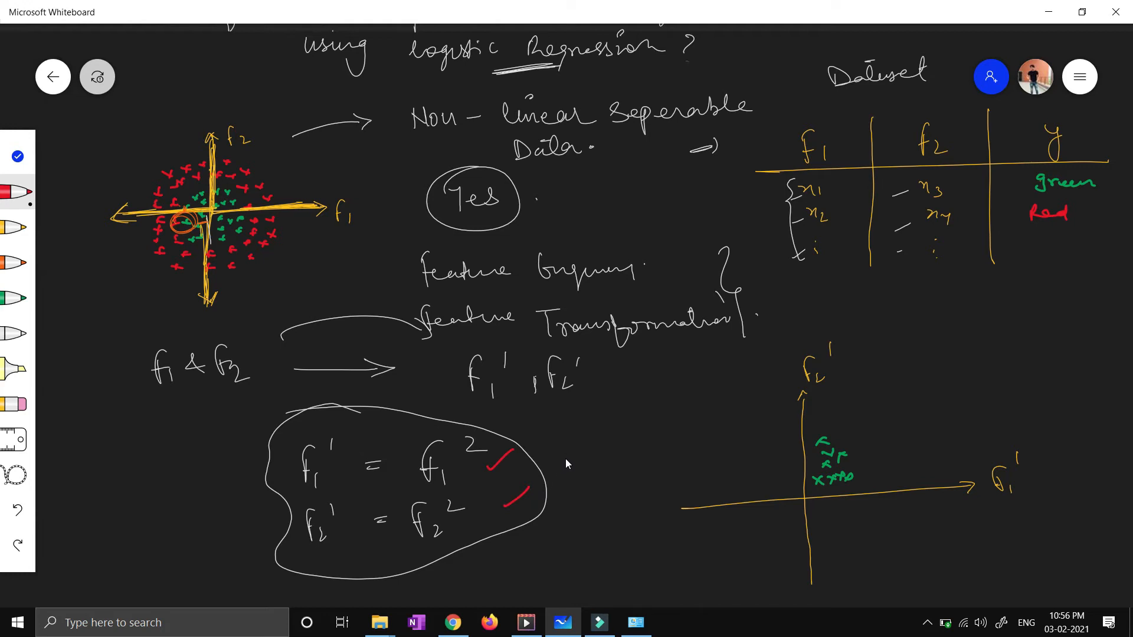
pyautogui.moveTo(577, 445)
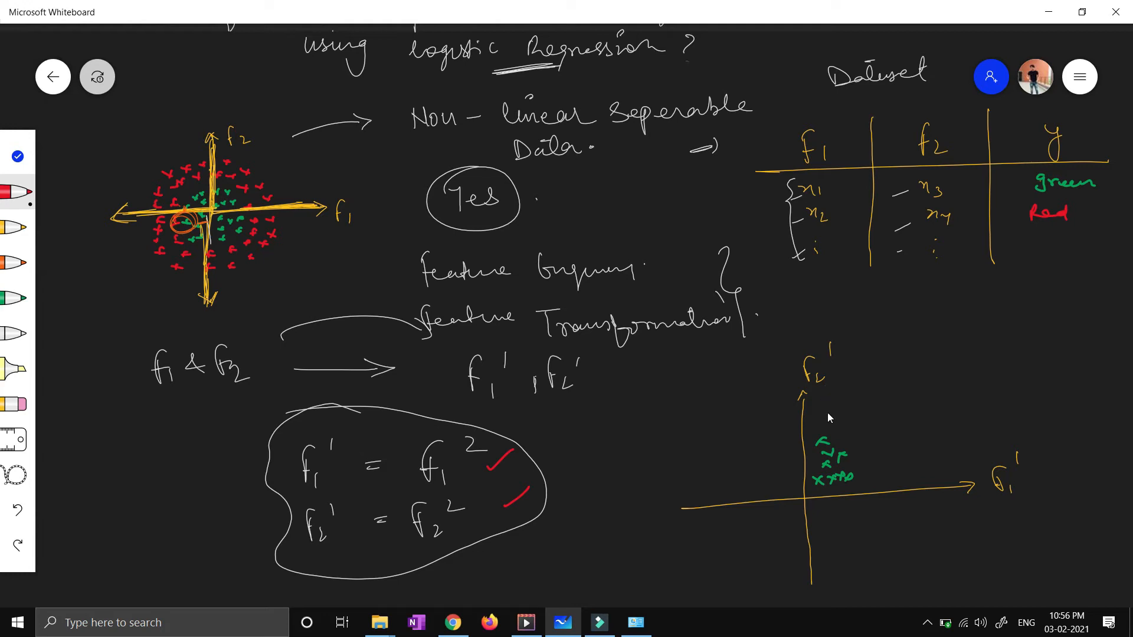
pyautogui.moveTo(820, 408); pyautogui.dragTo(871, 452)
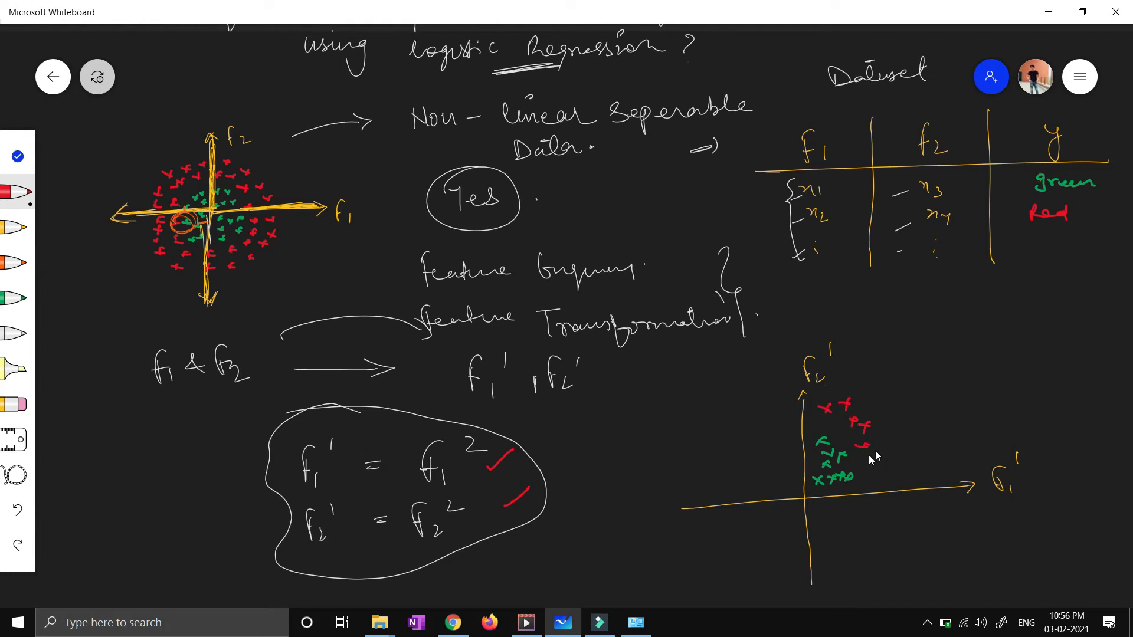
pyautogui.moveTo(827, 387); pyautogui.dragTo(896, 467)
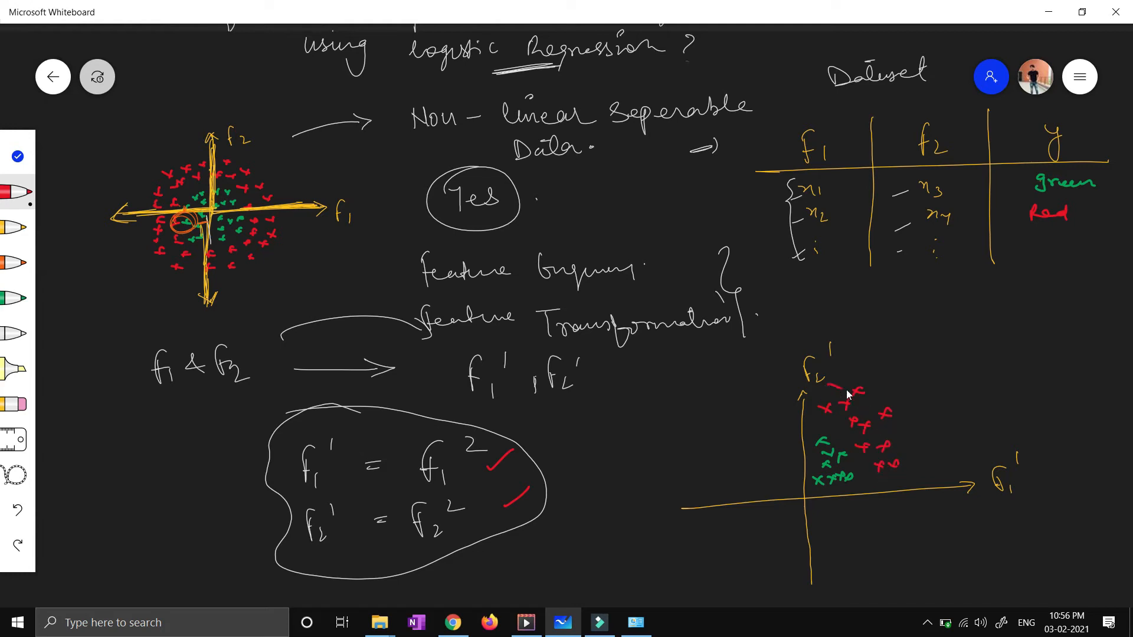
pyautogui.moveTo(830, 395); pyautogui.dragTo(903, 449)
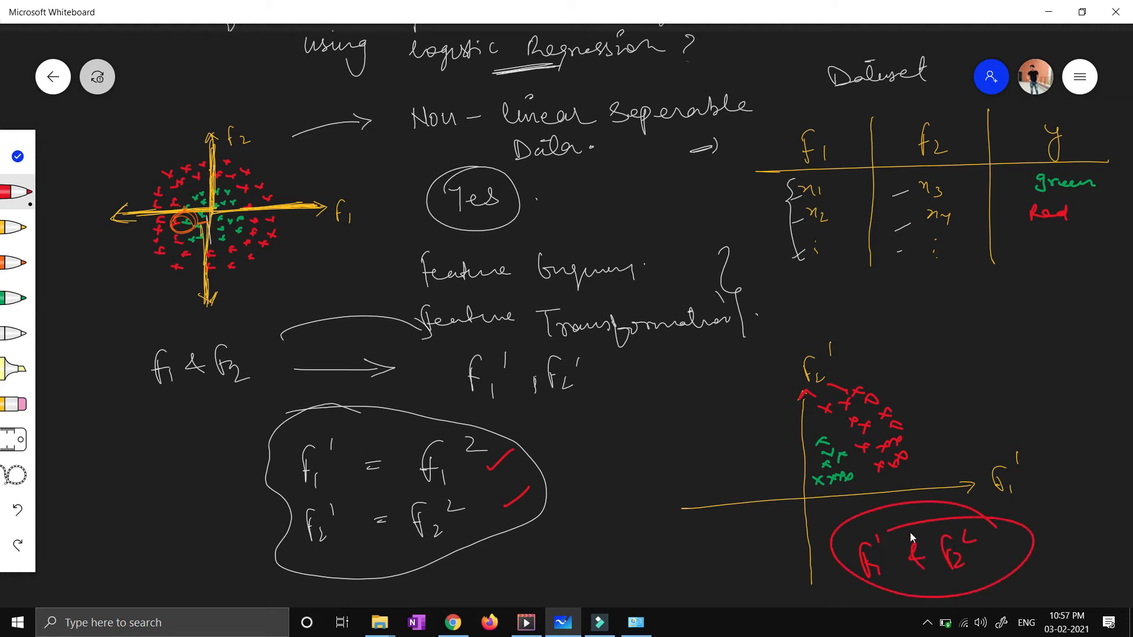
# - Draw a white line separating the green points from the red ones
pyautogui.click(17, 333)
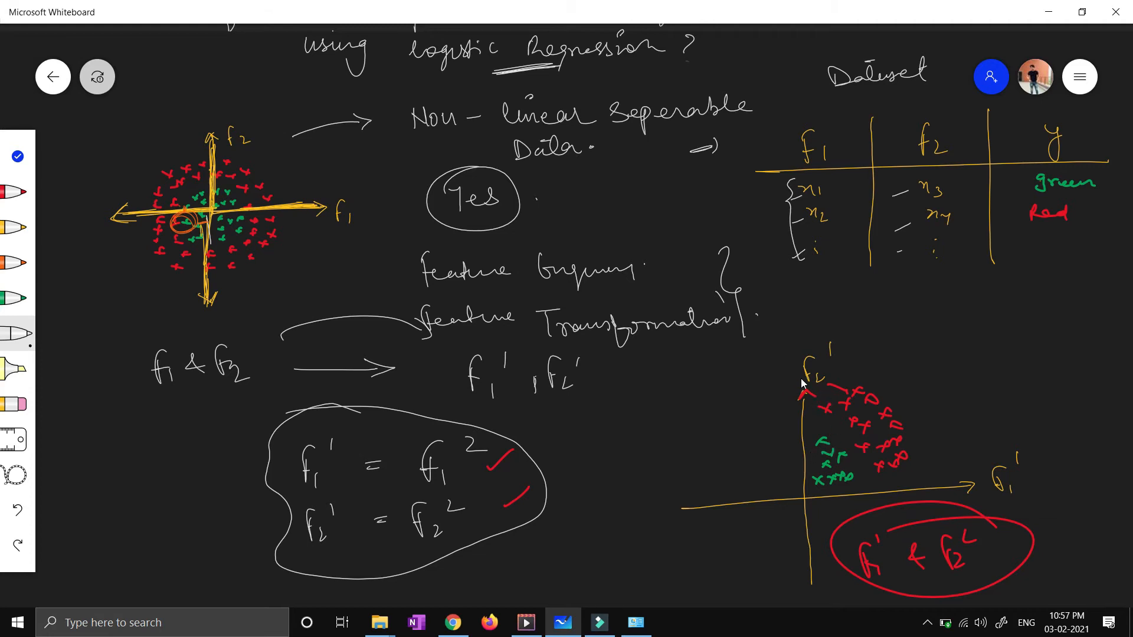
pyautogui.moveTo(752, 354); pyautogui.dragTo(817, 426)
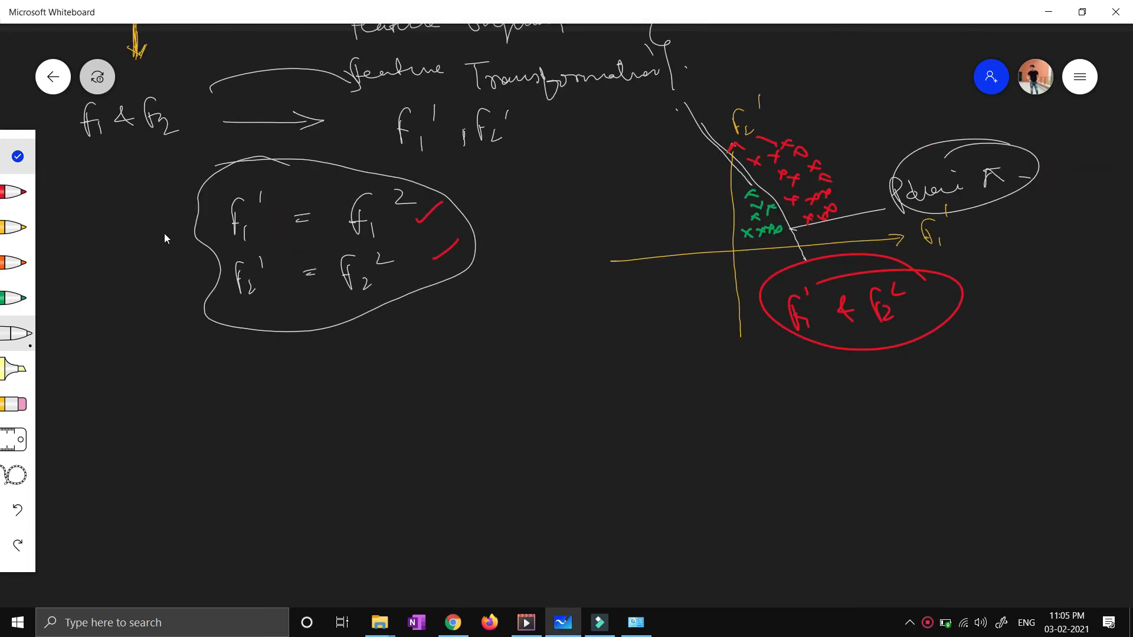
# - Write the heading 'Polynomial feature:' below the equations
pyautogui.click(18, 155)
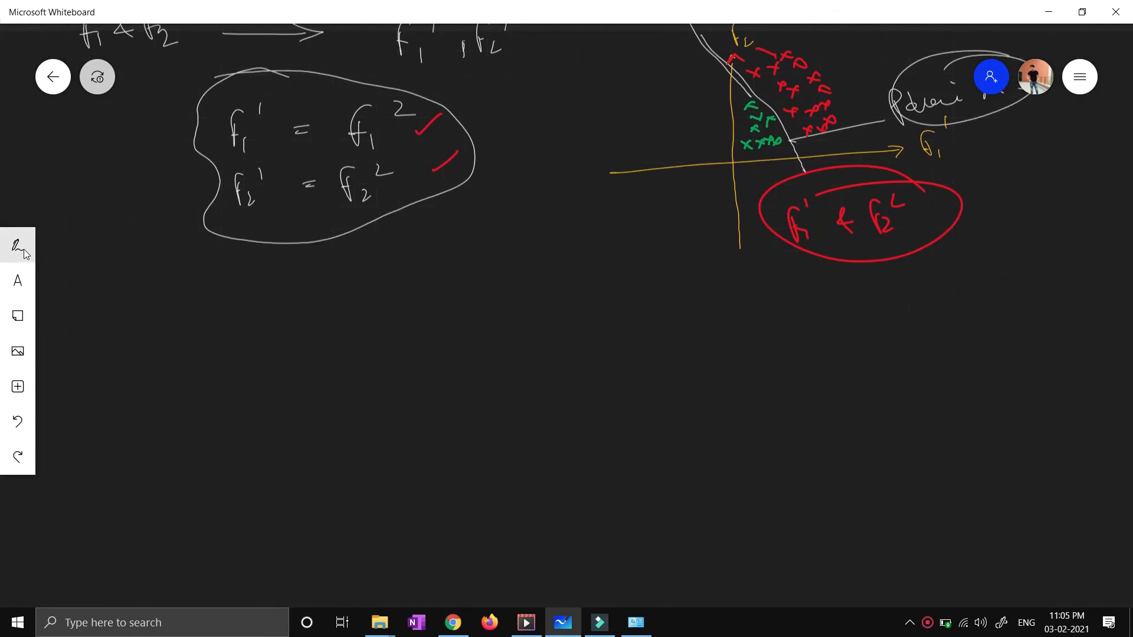
pyautogui.click(17, 246)
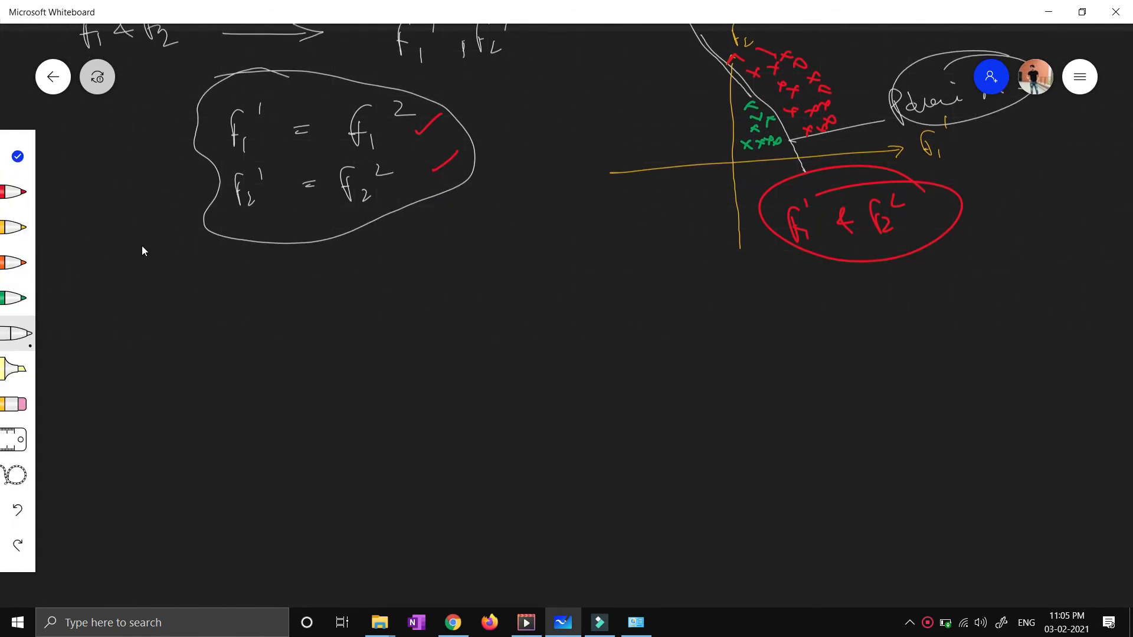
pyautogui.moveTo(14, 262)
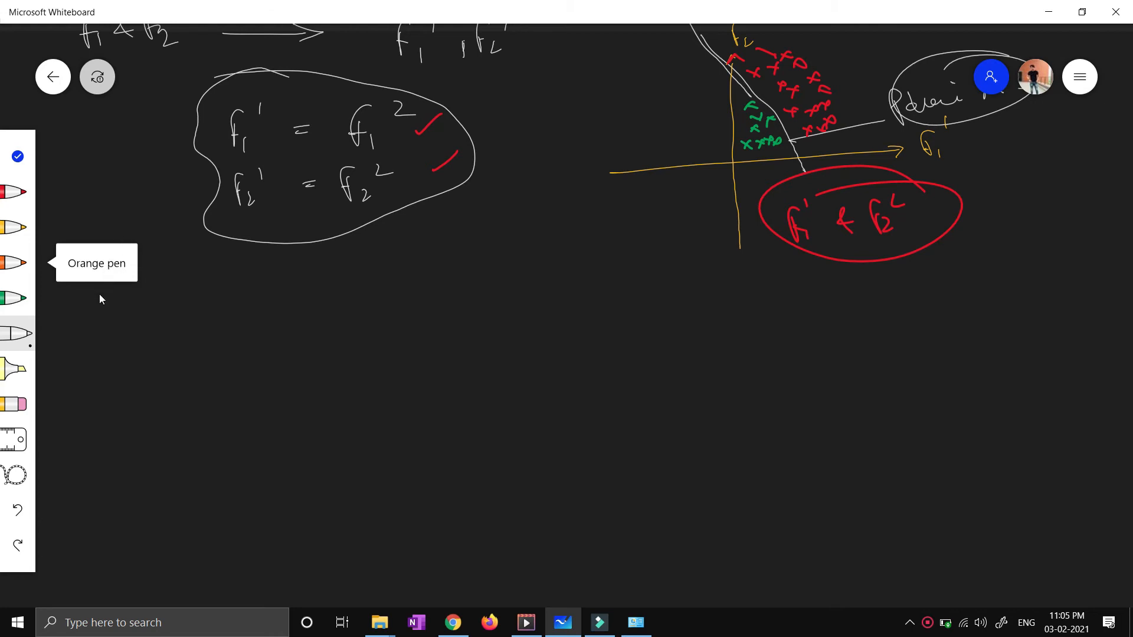
pyautogui.moveTo(57, 305)
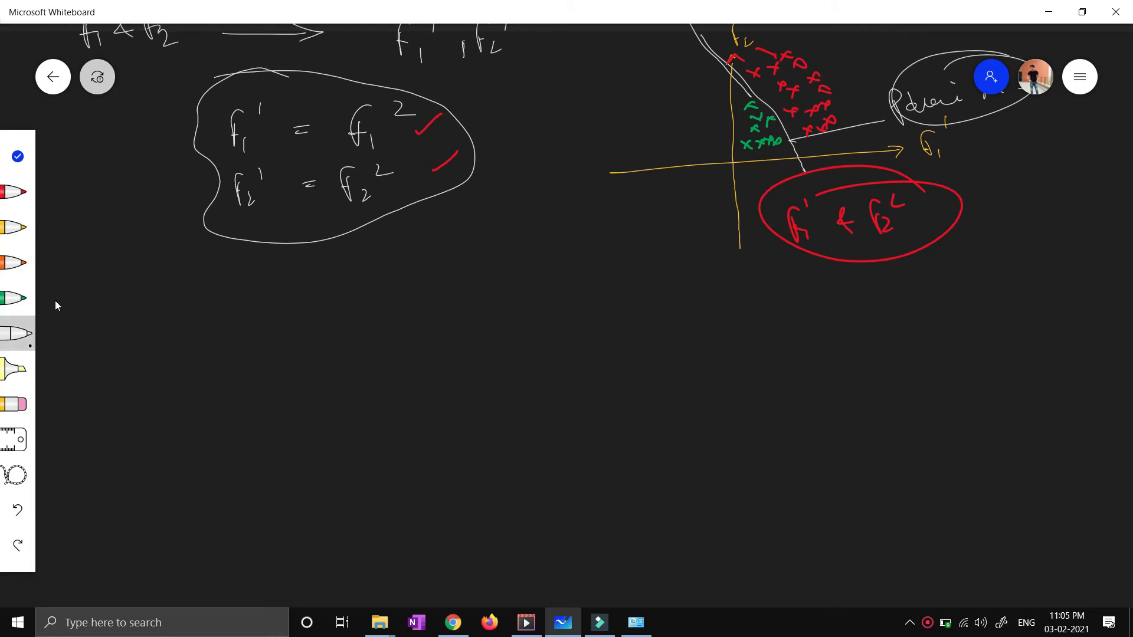
pyautogui.moveTo(119, 292); pyautogui.dragTo(140, 340)
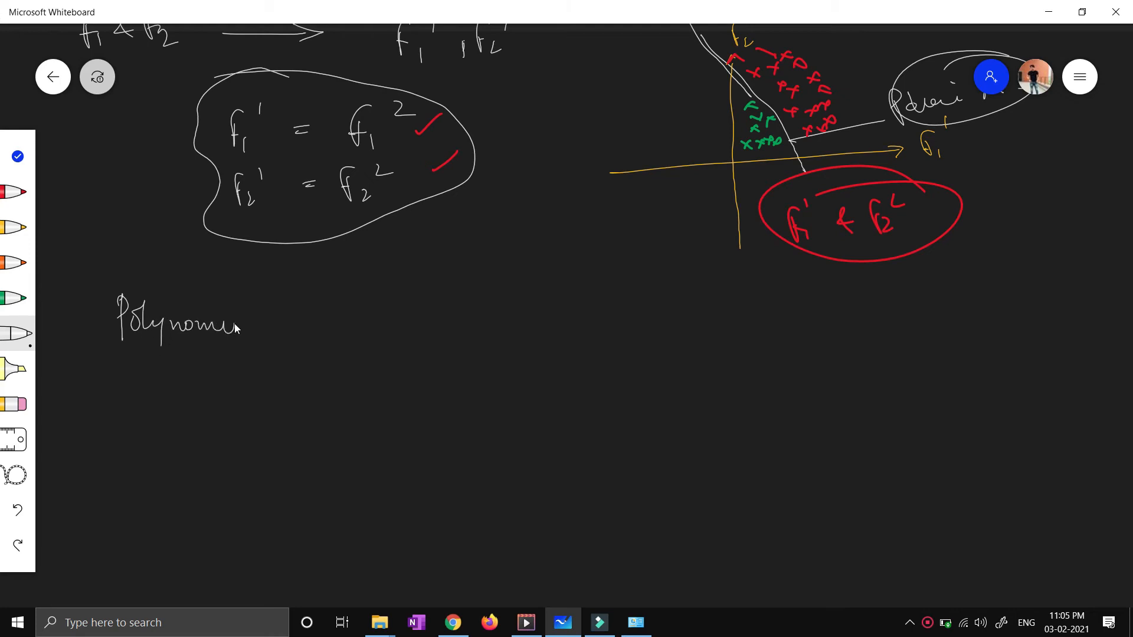
pyautogui.moveTo(238, 325); pyautogui.dragTo(268, 329)
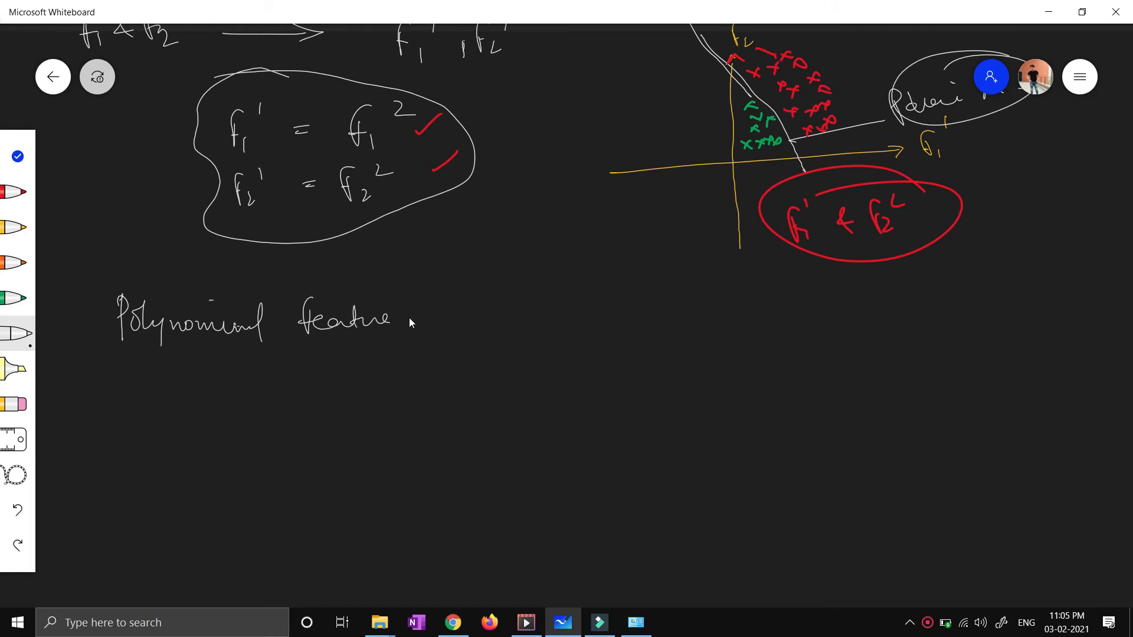
pyautogui.moveTo(405, 321); pyautogui.dragTo(429, 314)
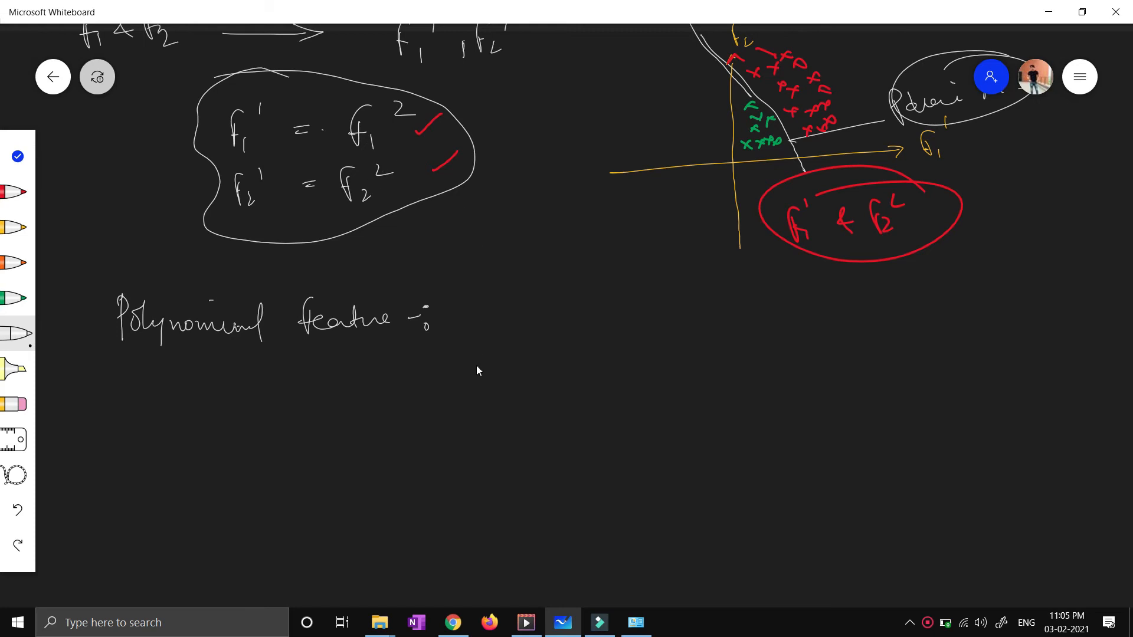
pyautogui.moveTo(516, 320)
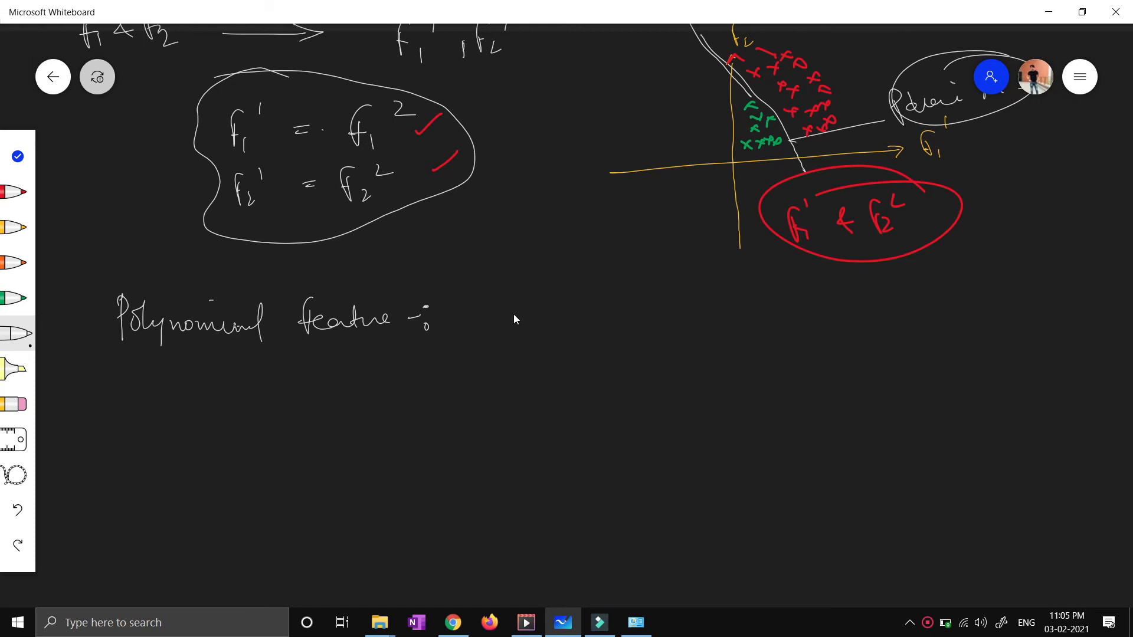
# - List f1², f2², f³ and f1×f2 as polynomial examples, underline the key terms and number the line 1
pyautogui.moveTo(507, 333); pyautogui.dragTo(549, 289)
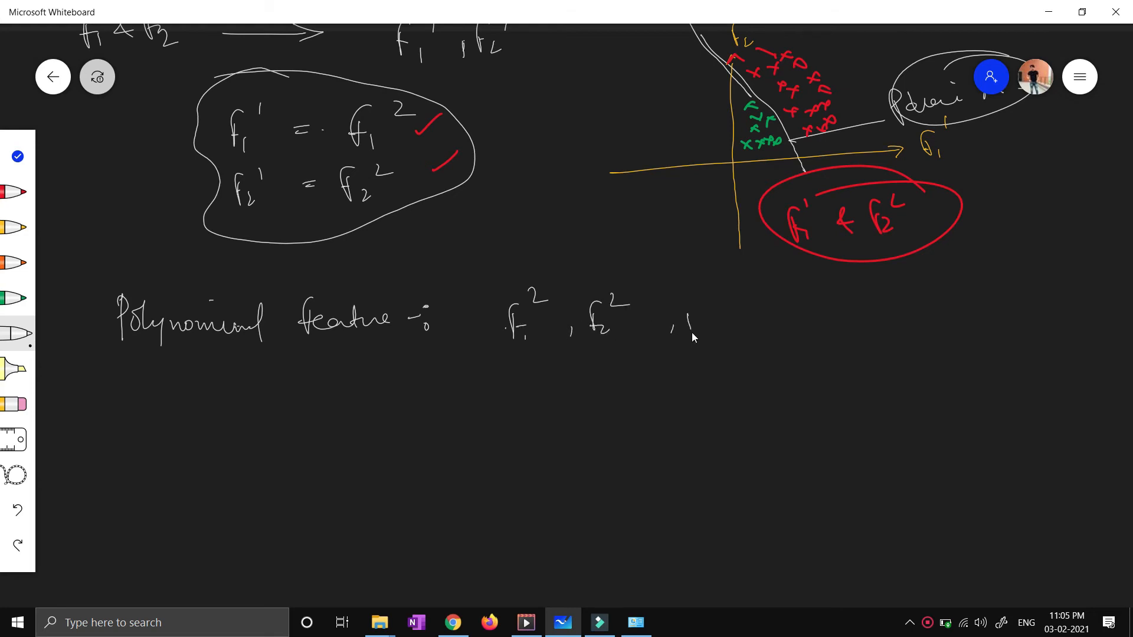
pyautogui.moveTo(675, 333); pyautogui.dragTo(705, 300)
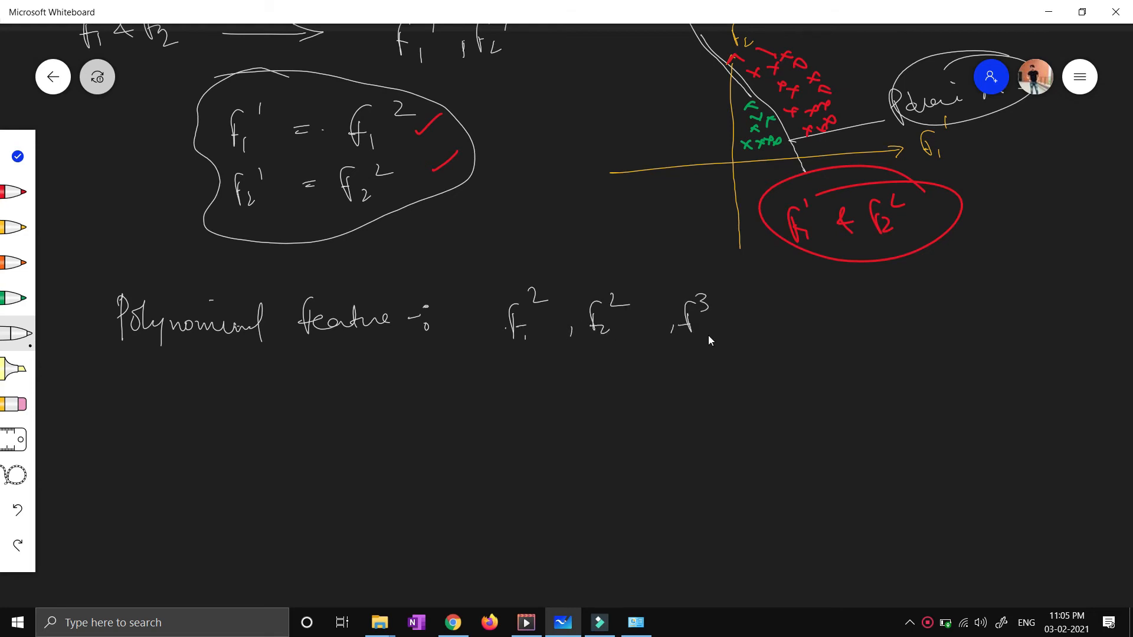
pyautogui.moveTo(766, 326); pyautogui.dragTo(802, 325)
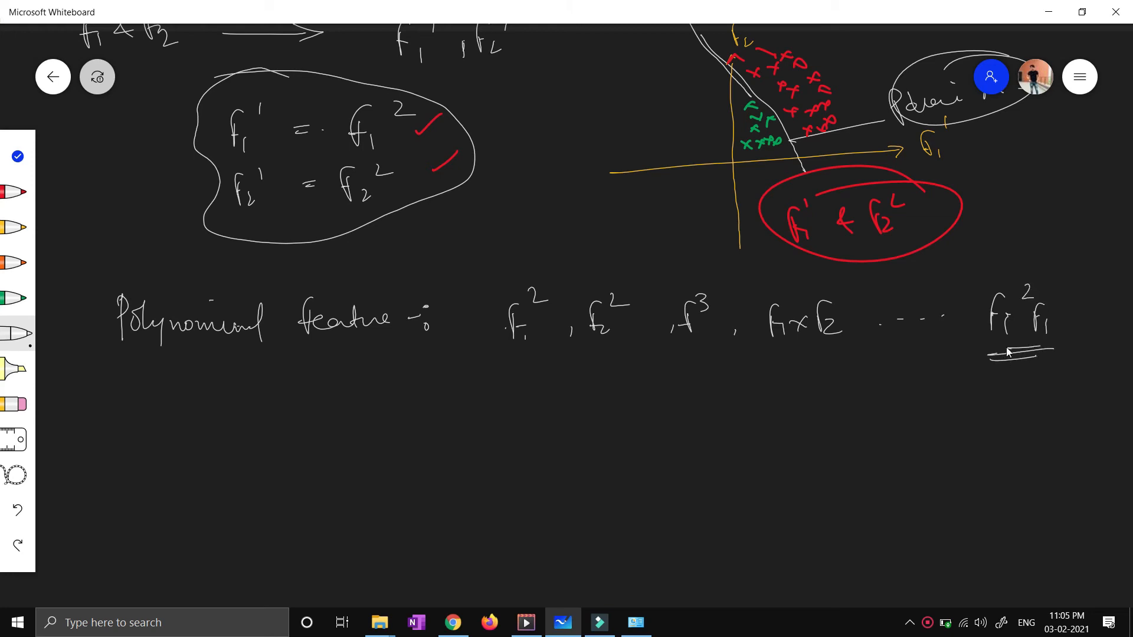
pyautogui.moveTo(473, 357); pyautogui.dragTo(514, 355)
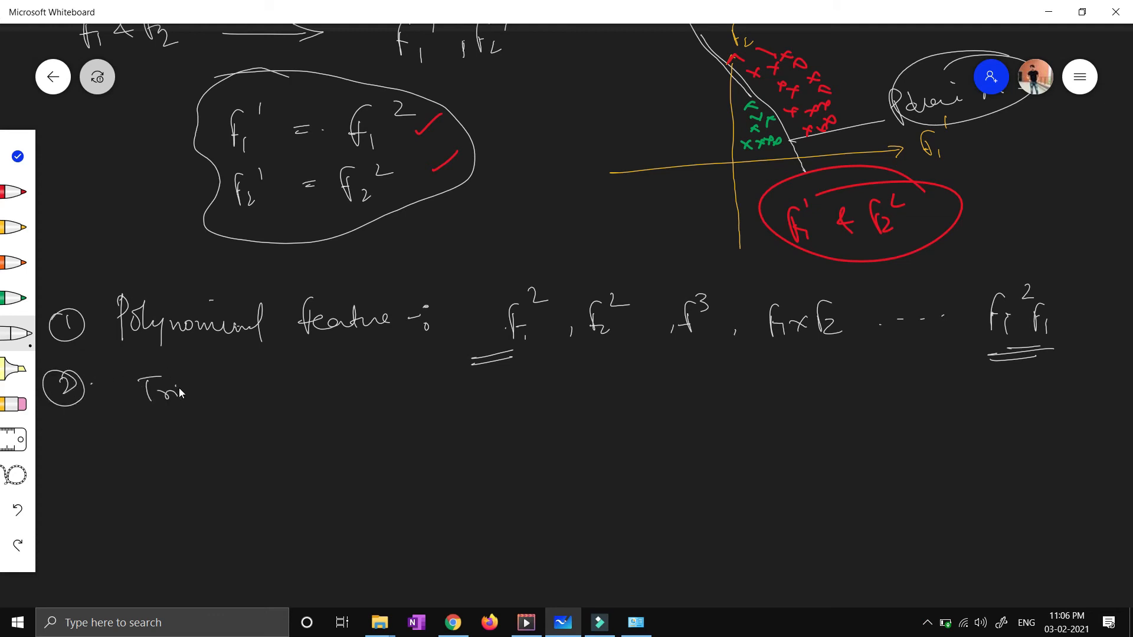
# - Write item 2 'Trignometric: sin(f1), cos(f2) ---'
pyautogui.moveTo(167, 394); pyautogui.dragTo(282, 398)
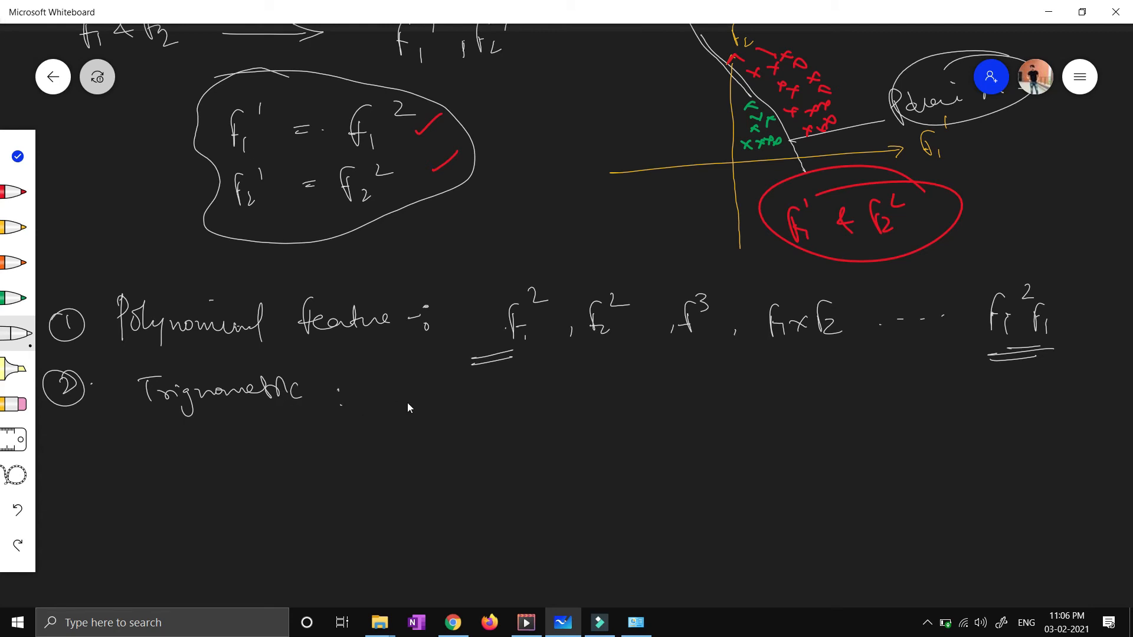
pyautogui.moveTo(409, 394); pyautogui.dragTo(445, 412)
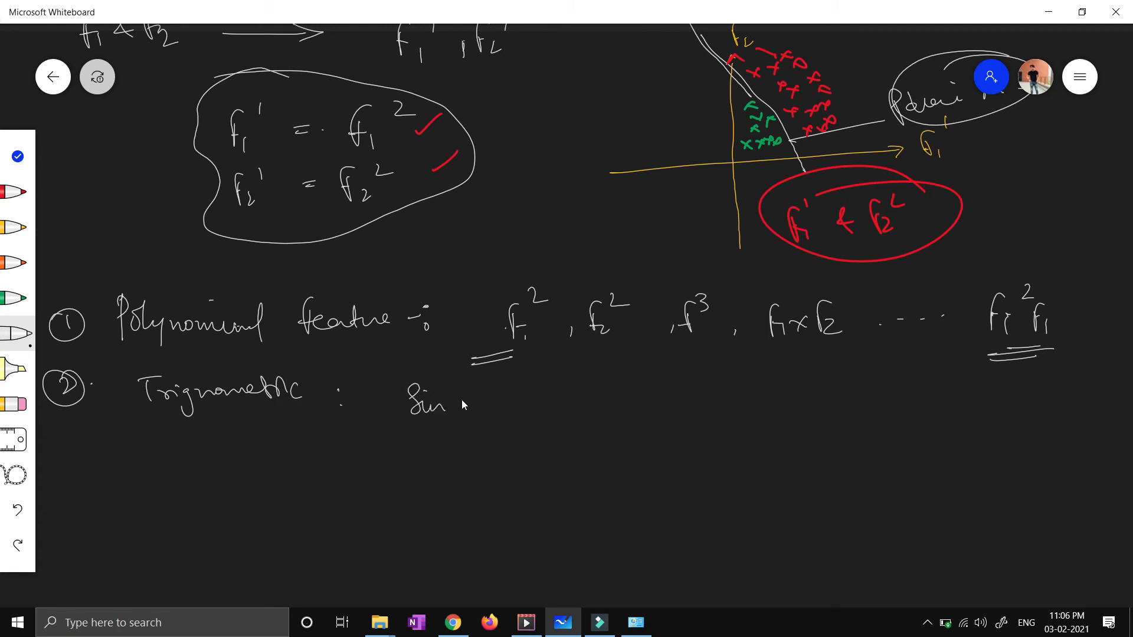
pyautogui.moveTo(455, 405); pyautogui.dragTo(521, 405)
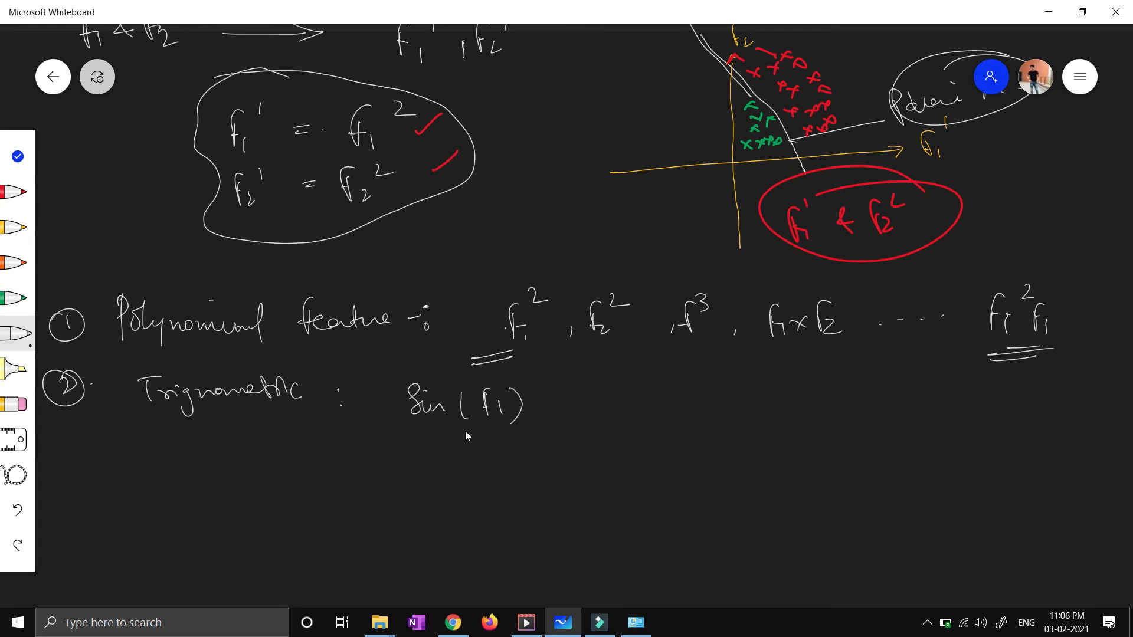
pyautogui.moveTo(560, 408); pyautogui.dragTo(603, 397)
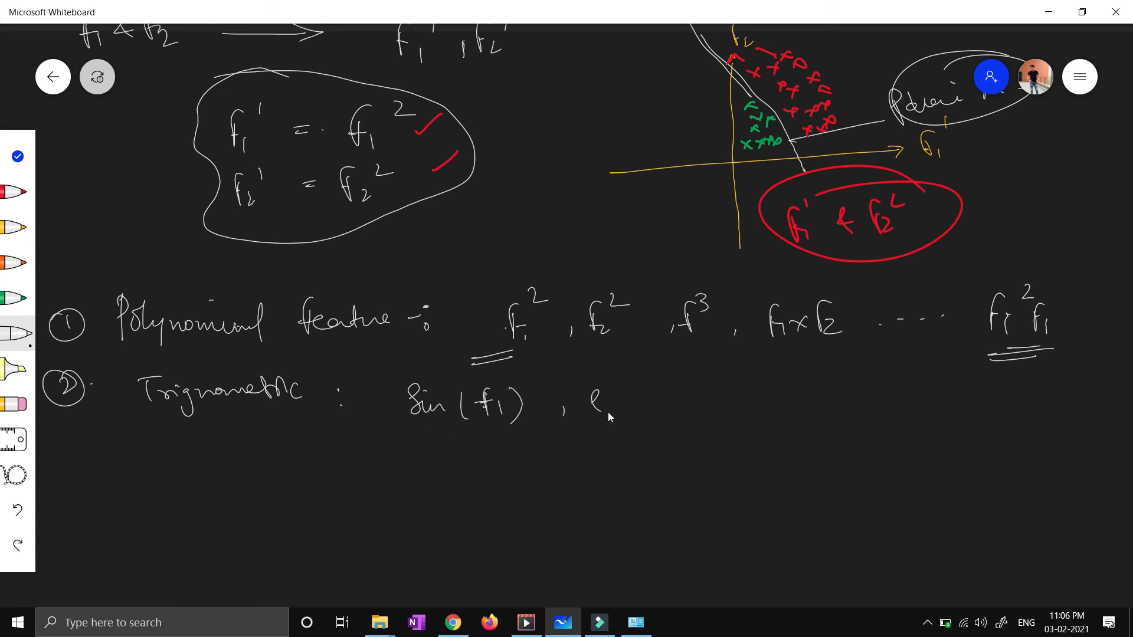
pyautogui.moveTo(593, 401); pyautogui.dragTo(708, 401)
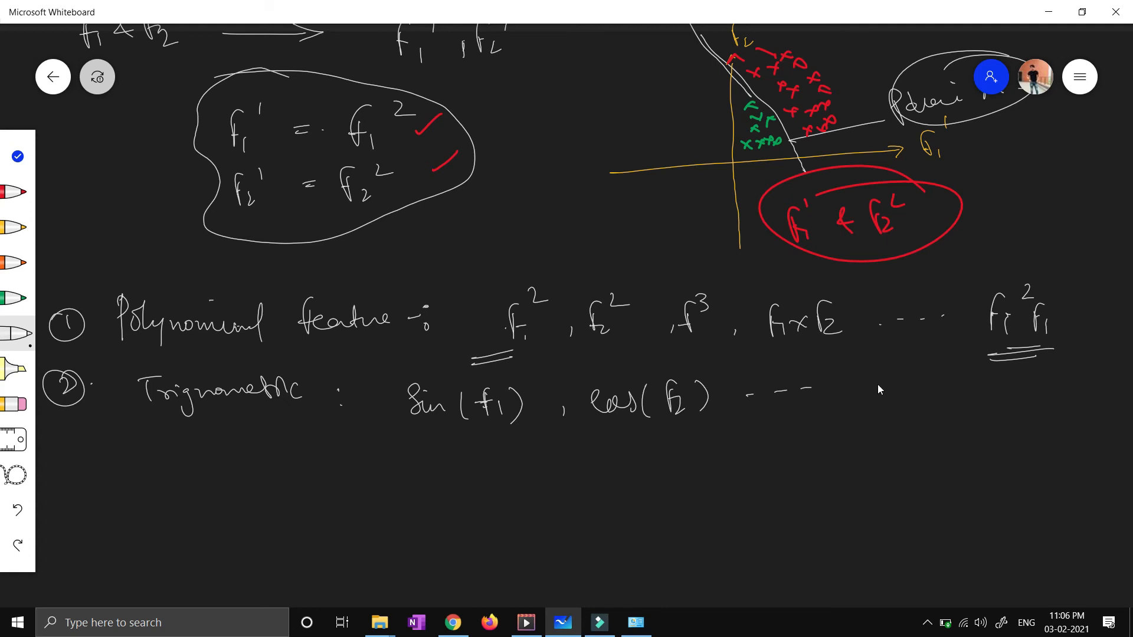
# - Sketch a small axes plot with crosses and a curve beside the trigonometric line
pyautogui.moveTo(813, 445); pyautogui.dragTo(980, 405)
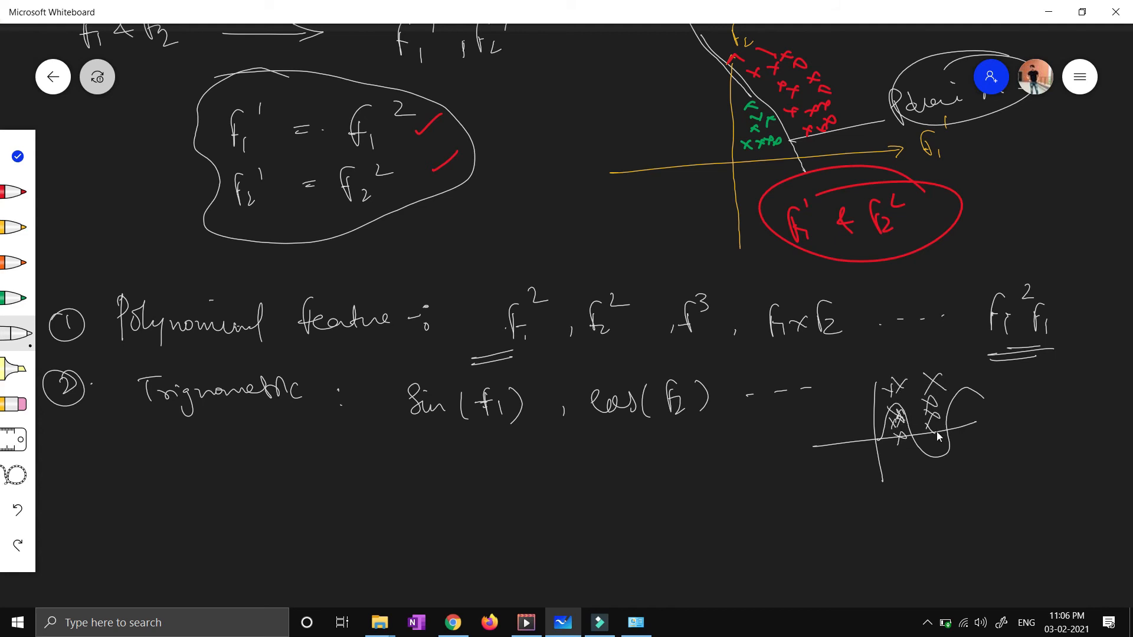
pyautogui.moveTo(954, 383); pyautogui.dragTo(994, 430)
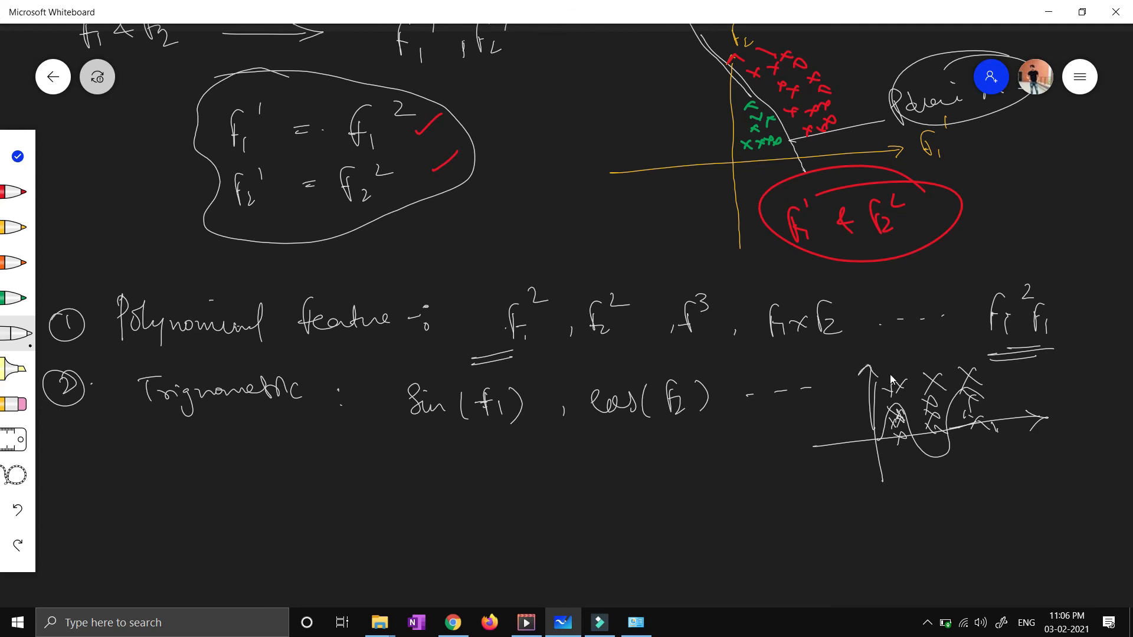
pyautogui.moveTo(635, 378)
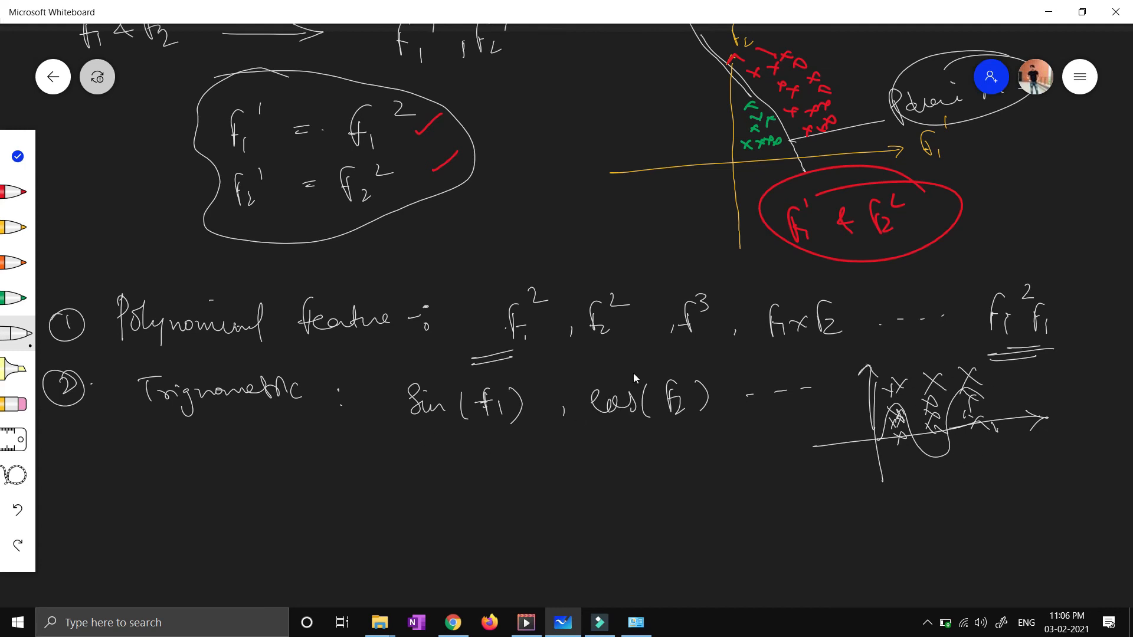
pyautogui.moveTo(330, 426)
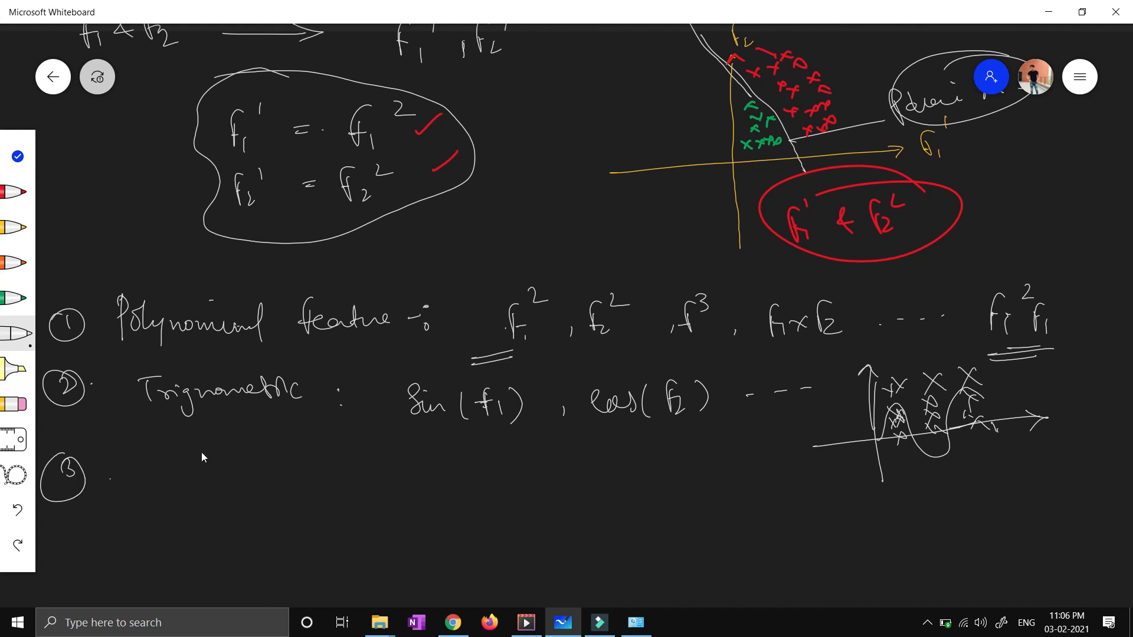
# - Write item 3 'Boolean: OR, XOR, AND'
pyautogui.moveTo(168, 477); pyautogui.dragTo(210, 477)
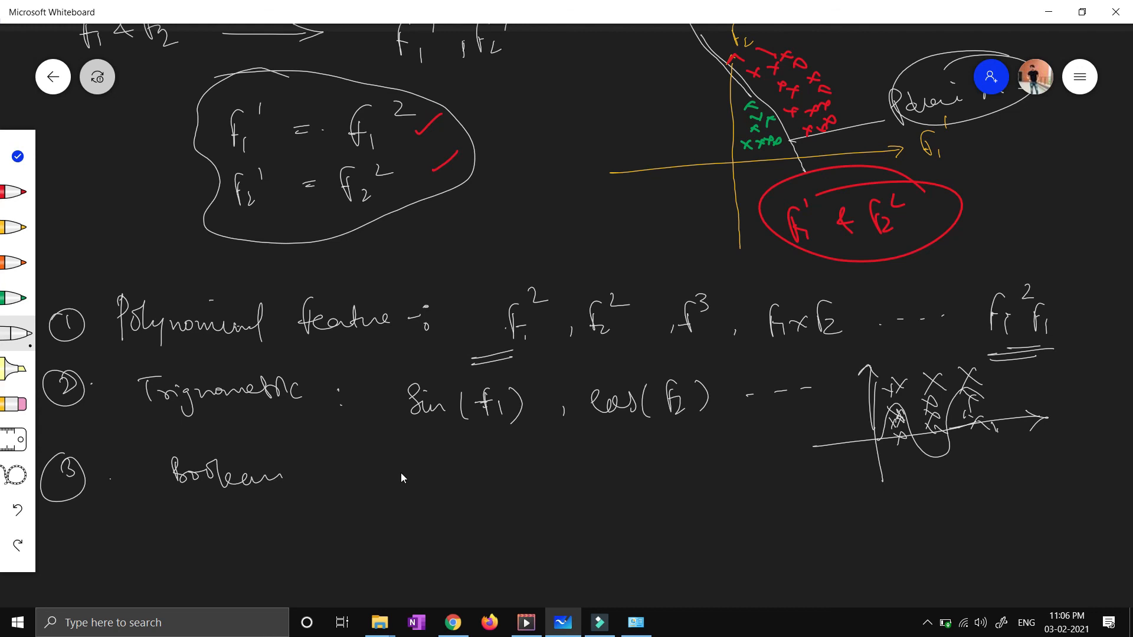
pyautogui.moveTo(401, 480); pyautogui.dragTo(531, 477)
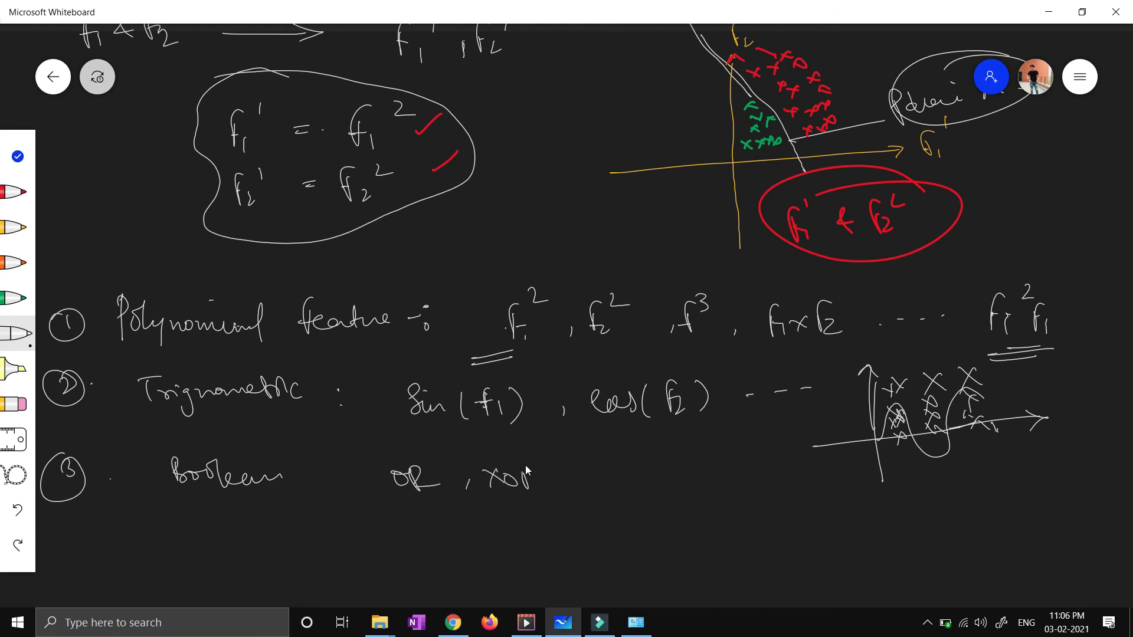
pyautogui.moveTo(578, 477); pyautogui.dragTo(651, 473)
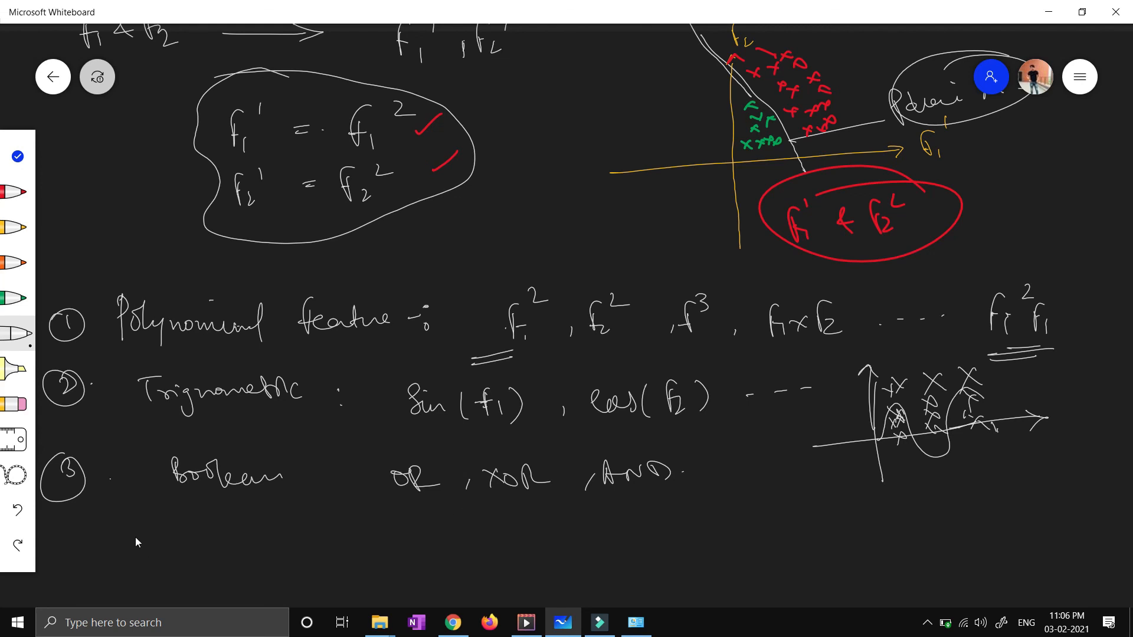
# - Number item 4 and write 'log(f1) ...', then begin a label under the boxed equations
pyautogui.moveTo(61, 527); pyautogui.dragTo(87, 556)
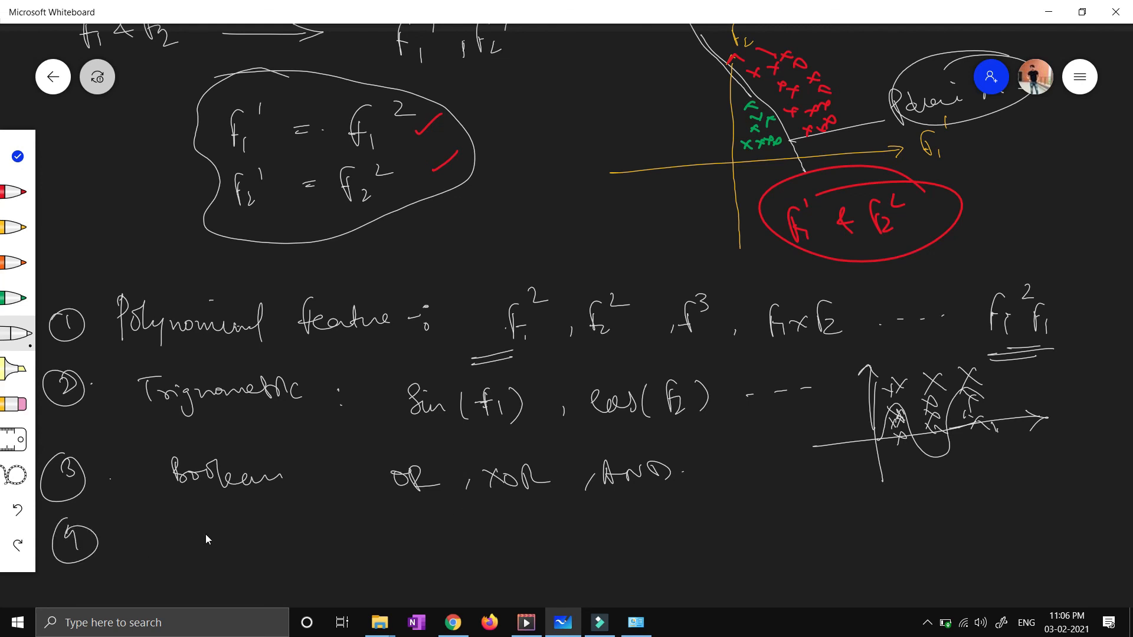
pyautogui.moveTo(202, 548); pyautogui.dragTo(249, 549)
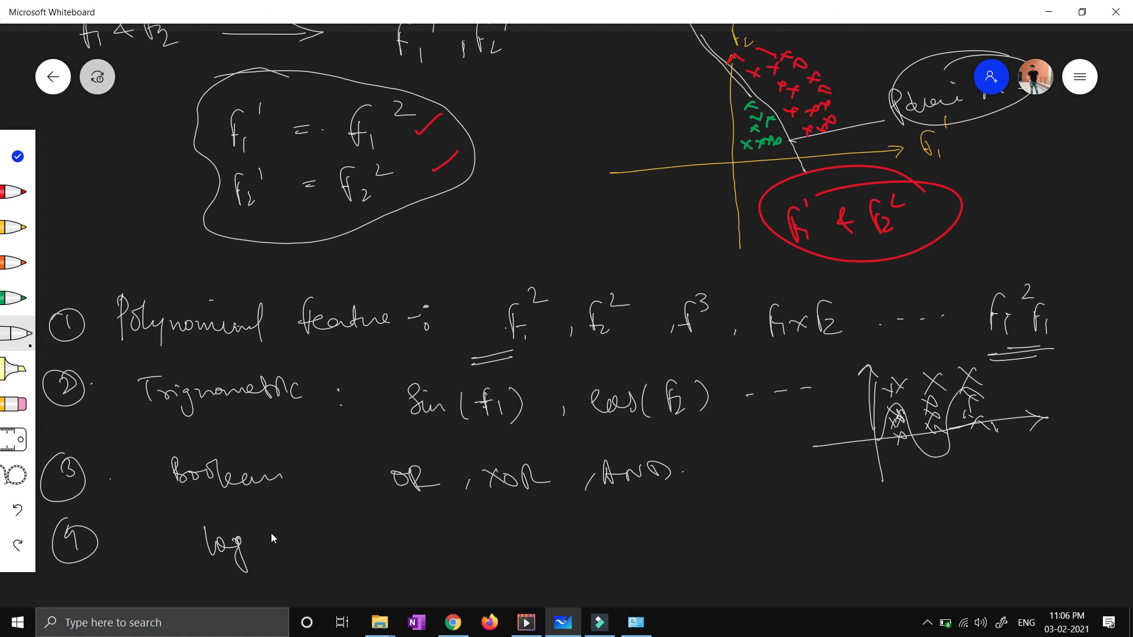
pyautogui.moveTo(269, 538)
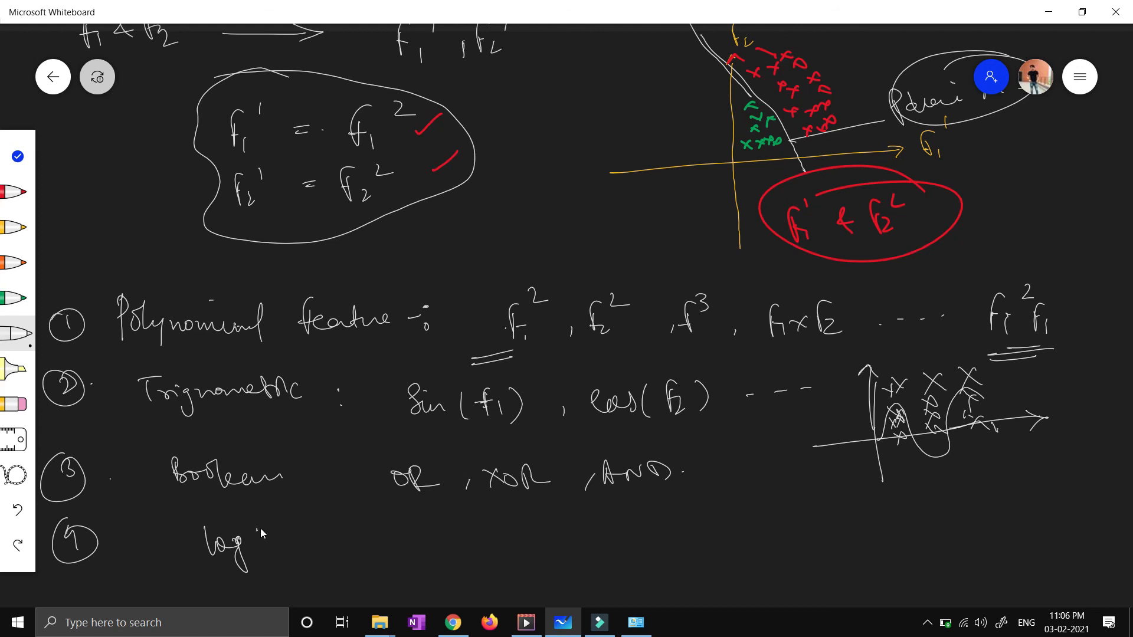
pyautogui.moveTo(249, 539); pyautogui.dragTo(314, 546)
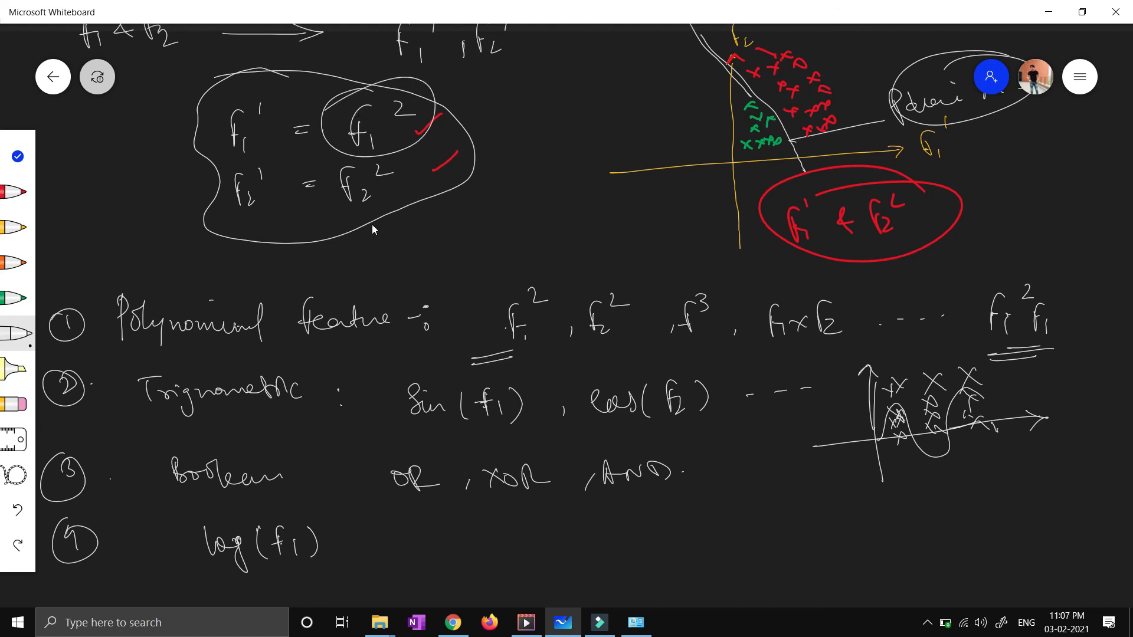
pyautogui.moveTo(467, 497)
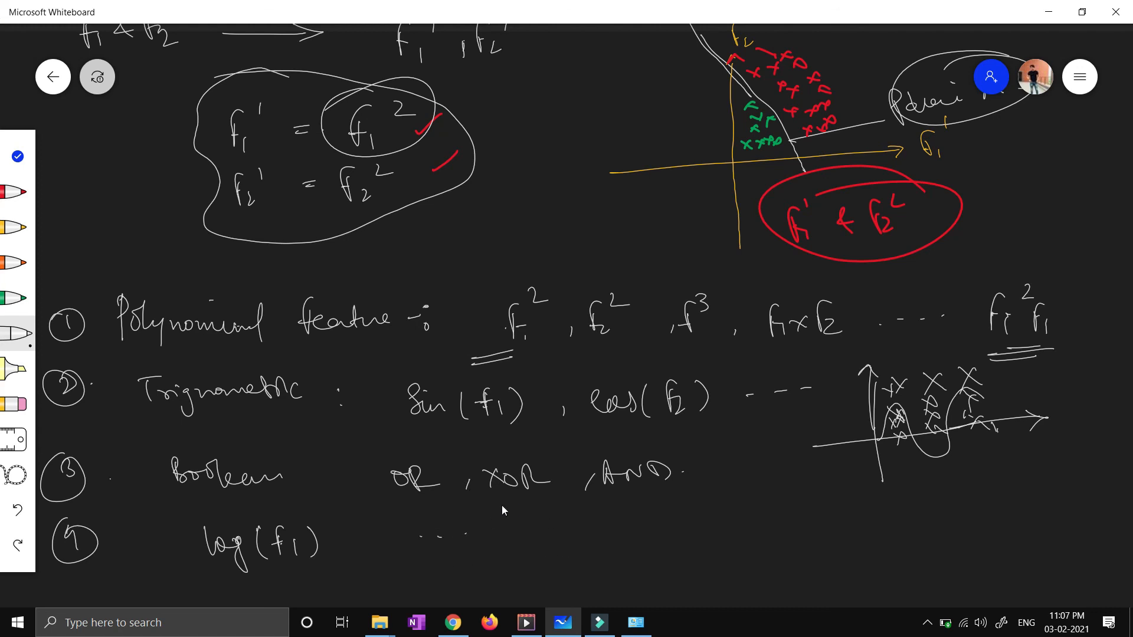
pyautogui.moveTo(245, 256); pyautogui.dragTo(310, 268)
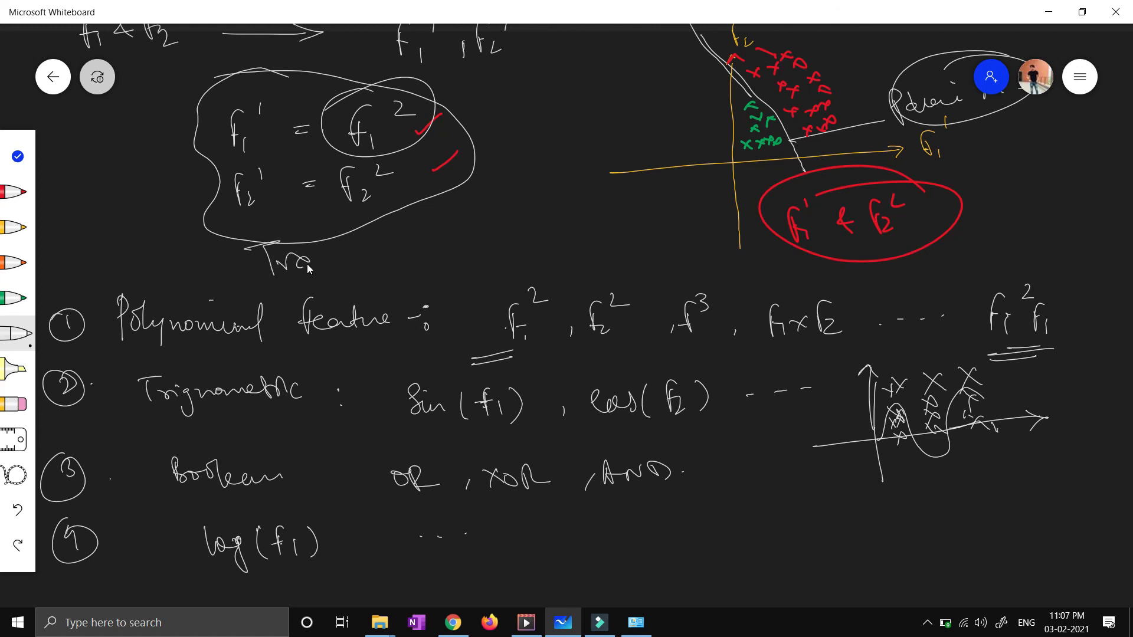
# - Finish the 'Transform...' label under the equation box and tick items 1 to 4
pyautogui.moveTo(252, 260); pyautogui.dragTo(426, 256)
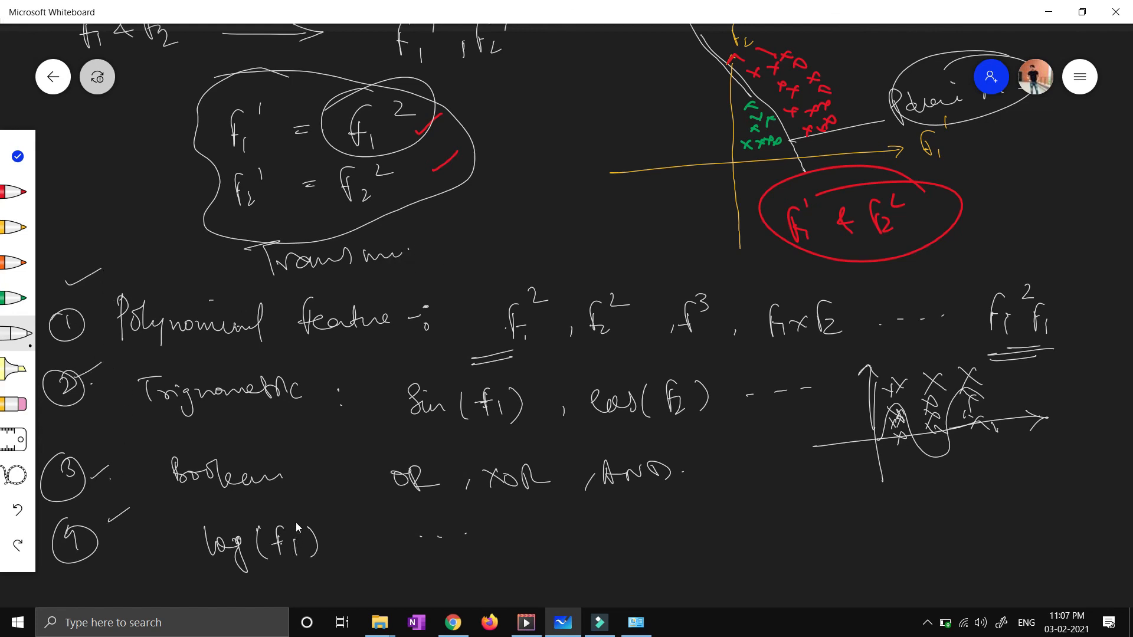
pyautogui.moveTo(301, 524)
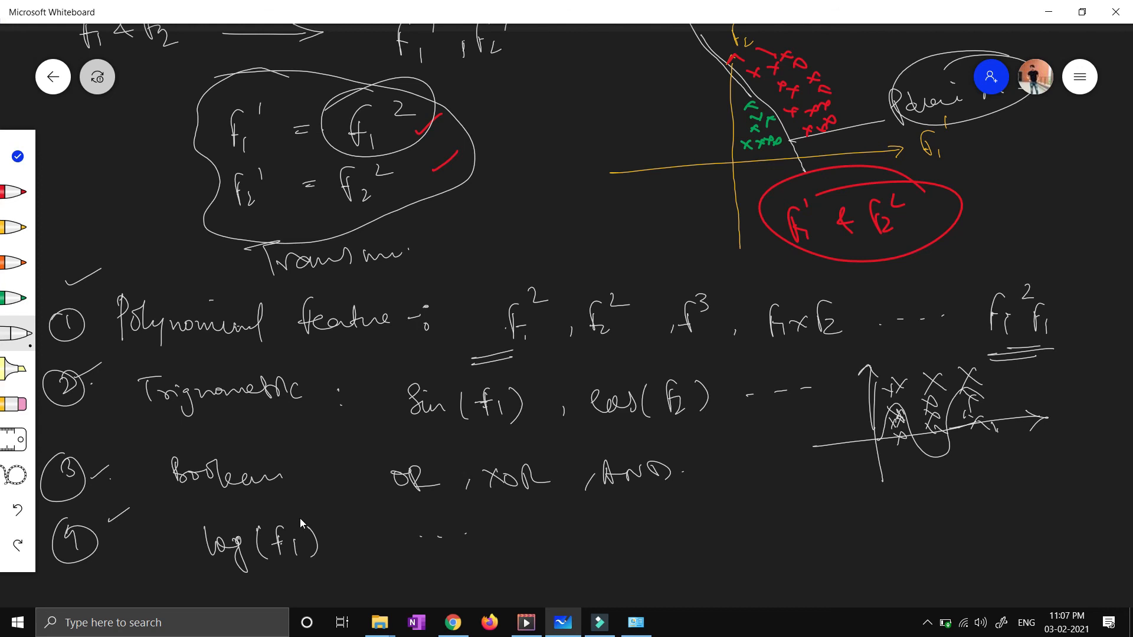
pyautogui.moveTo(334, 463)
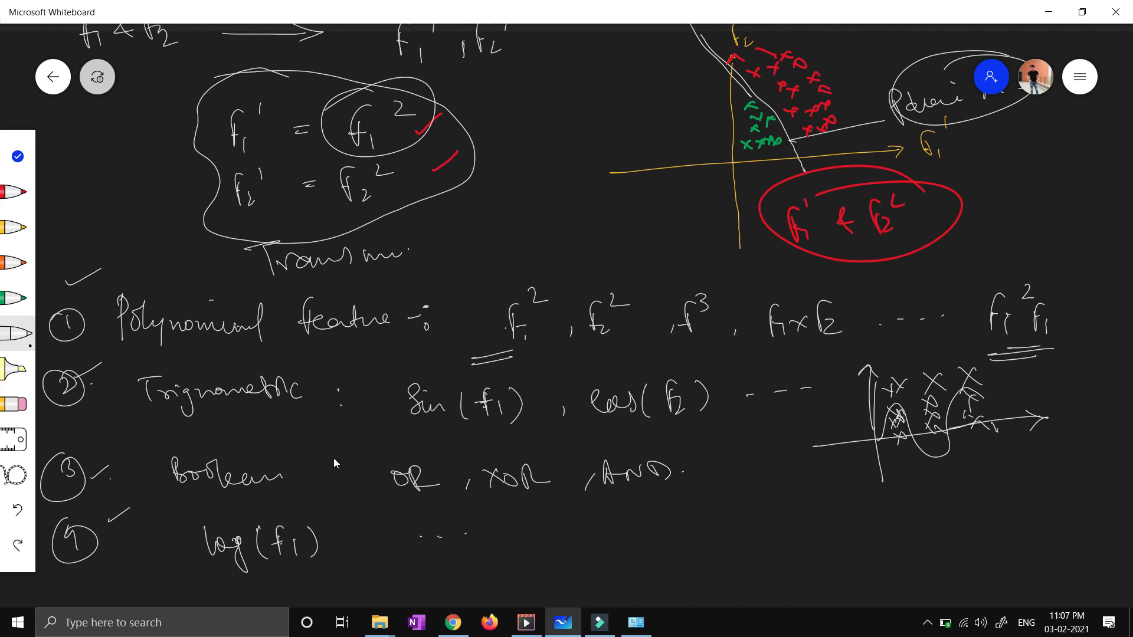